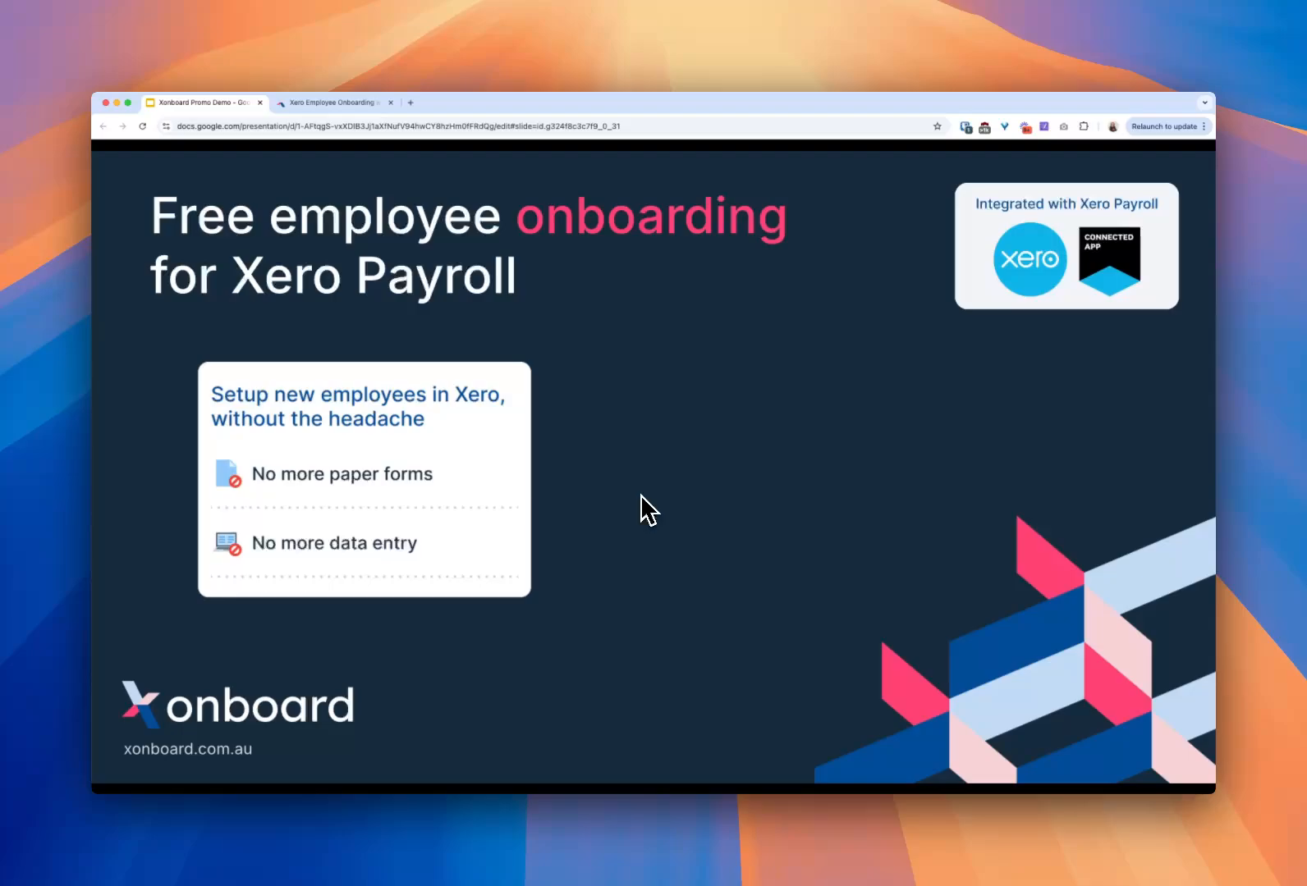
mouse_move(308, 543)
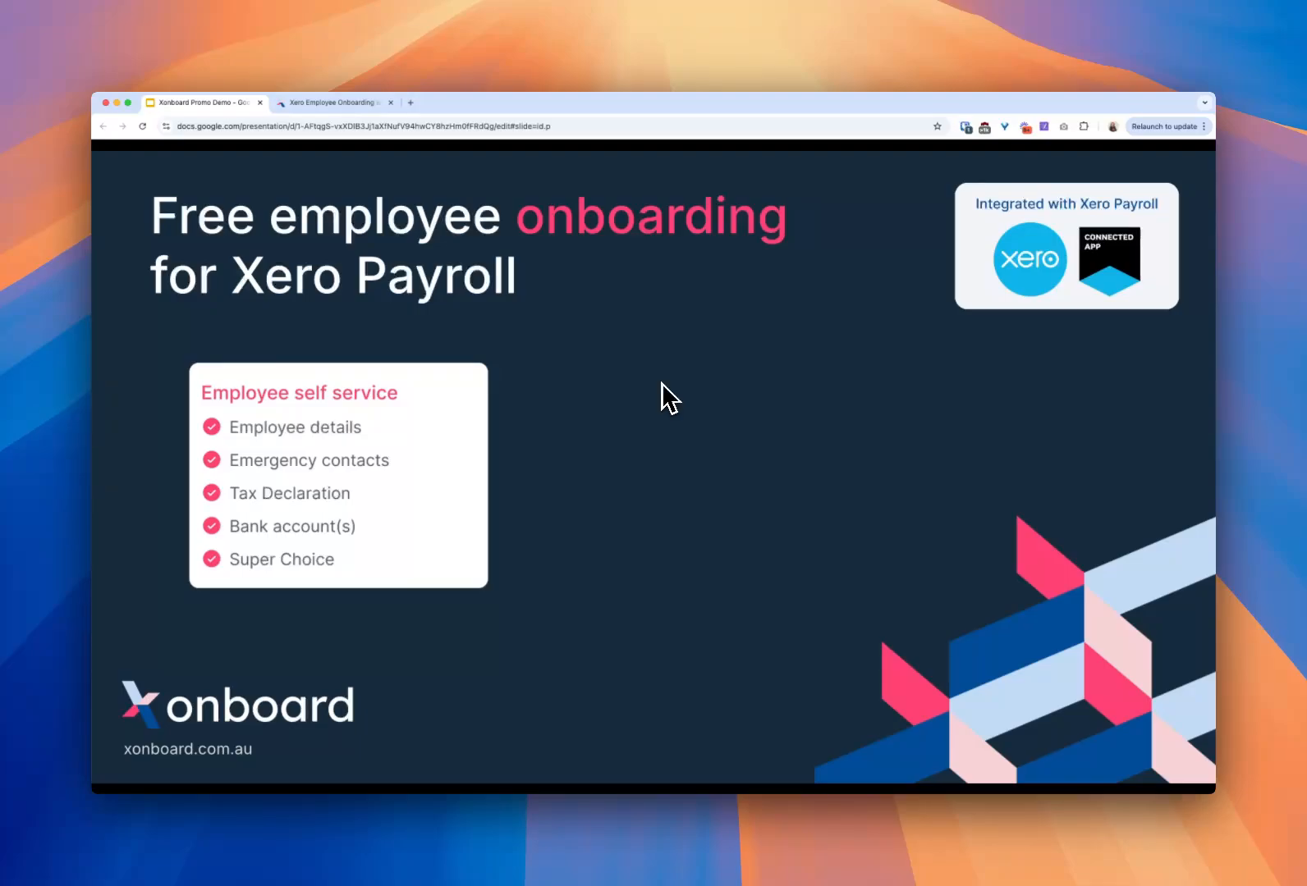
mouse_move(747, 433)
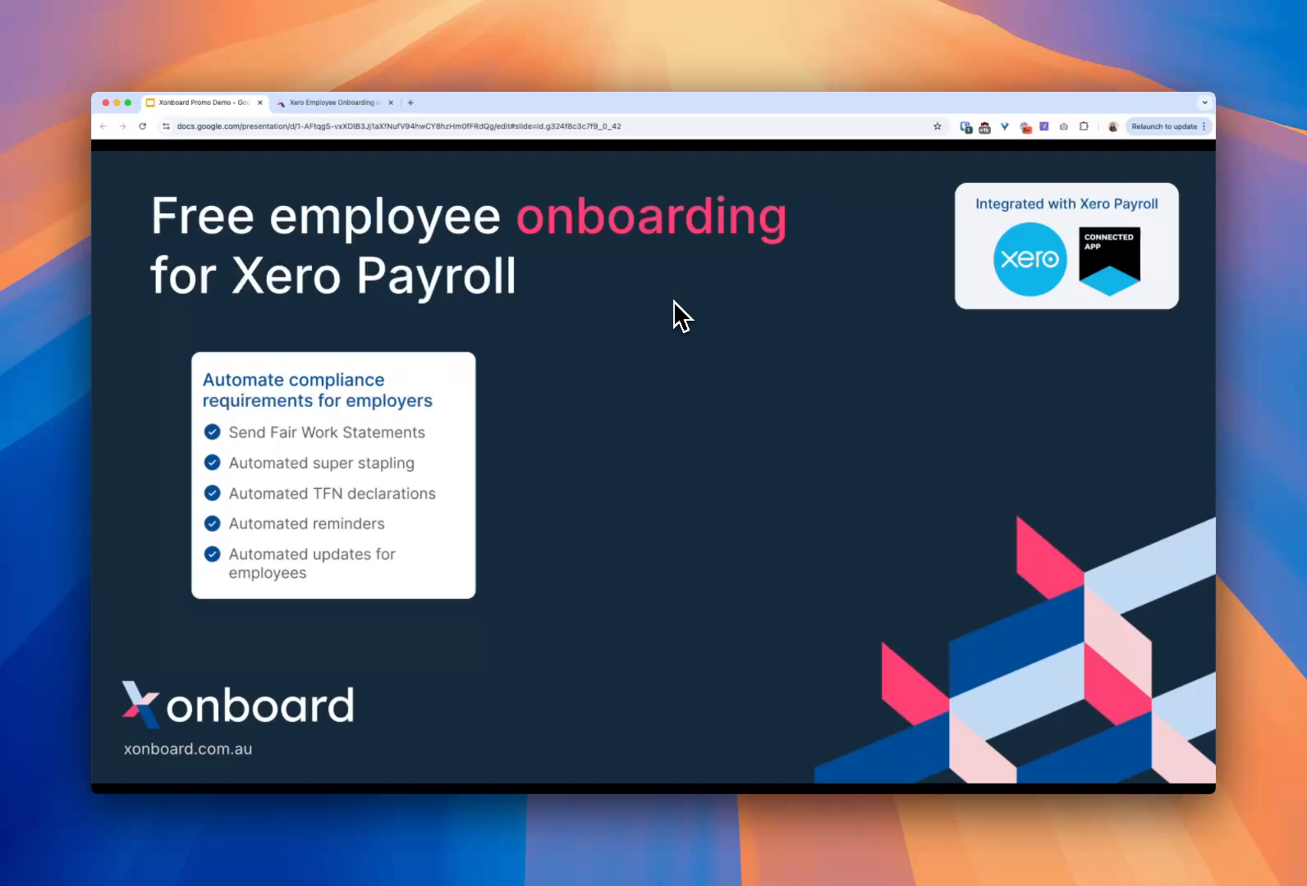
mouse_move(571, 491)
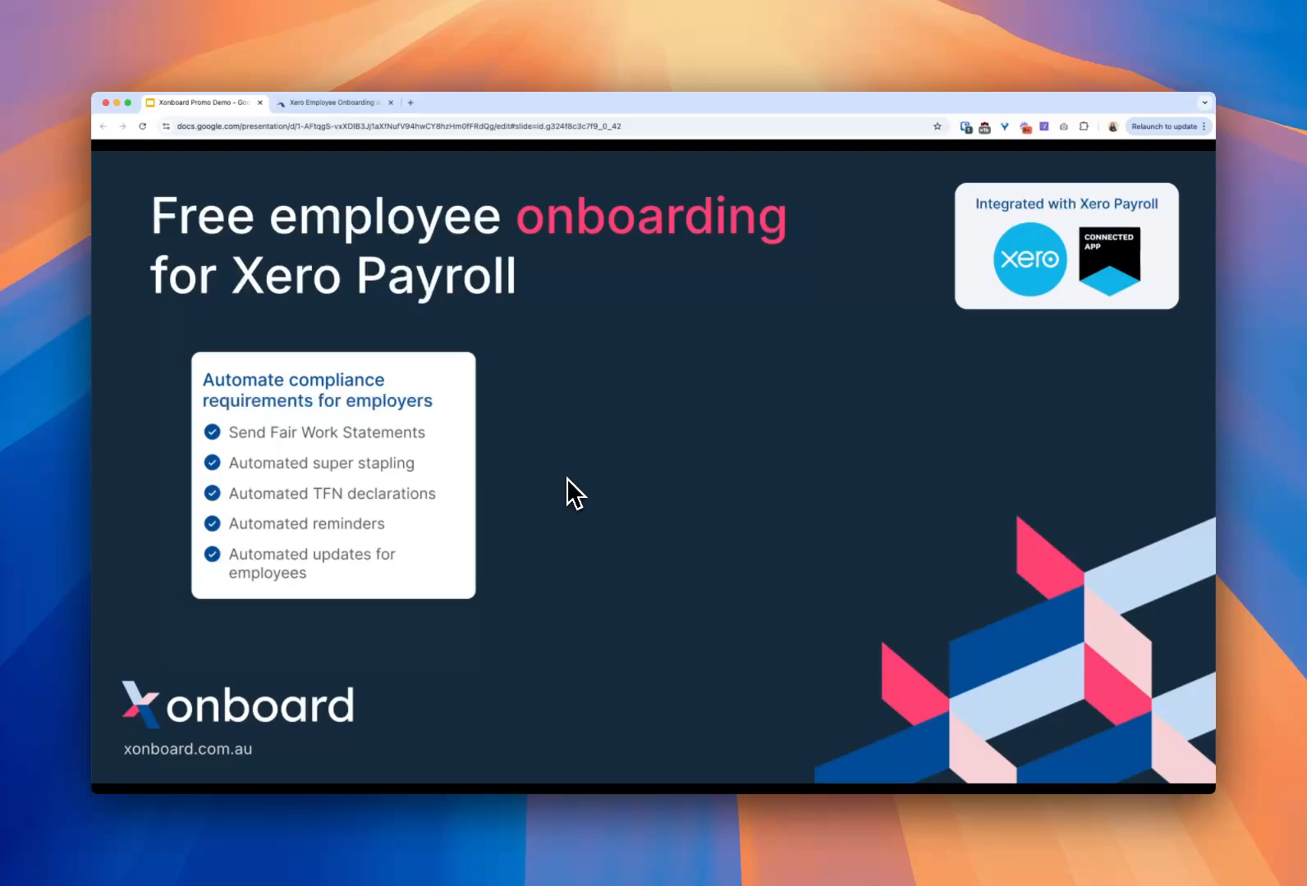
Go to the Xonboard website's sign-in page with email and password filled in.
left_click(333, 101)
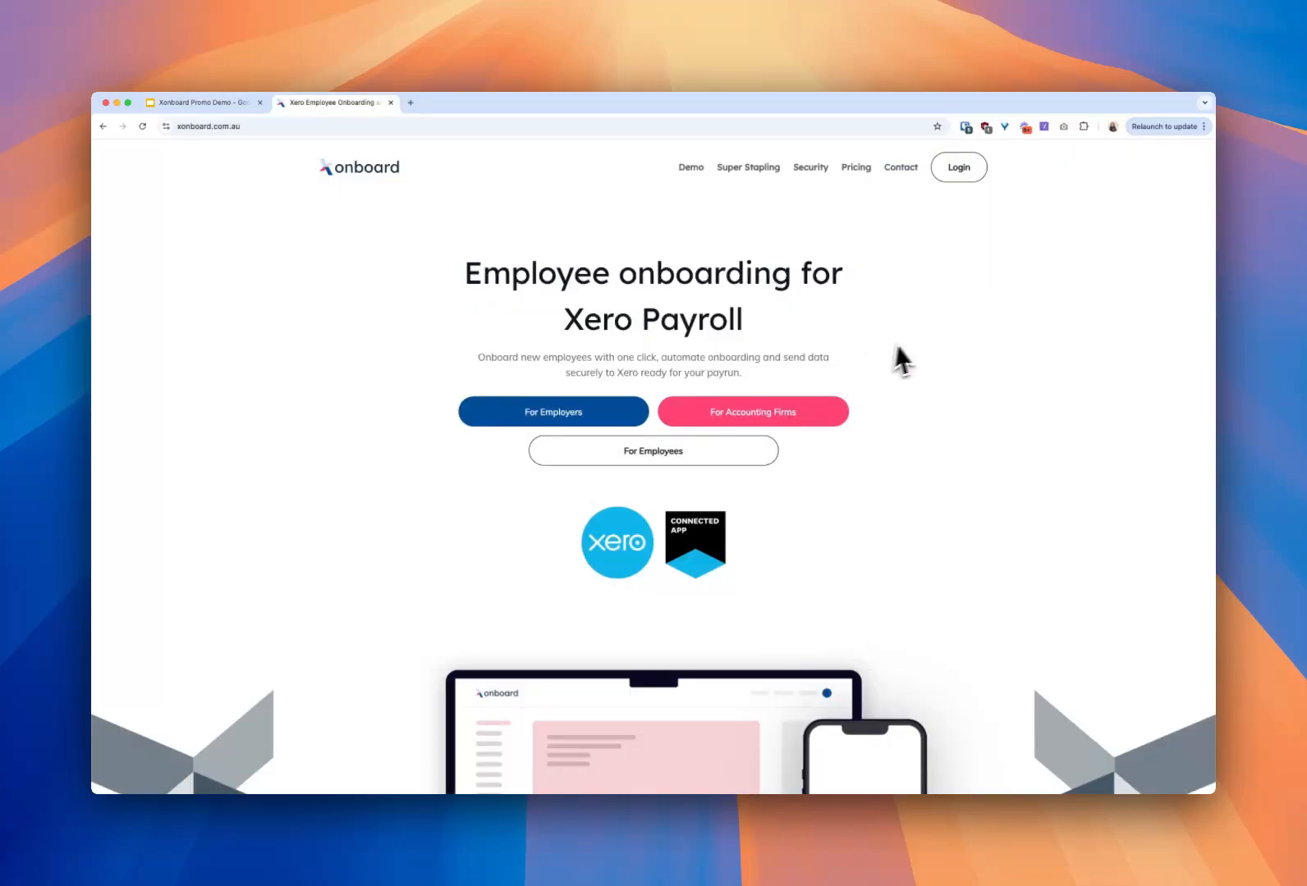
mouse_move(981, 236)
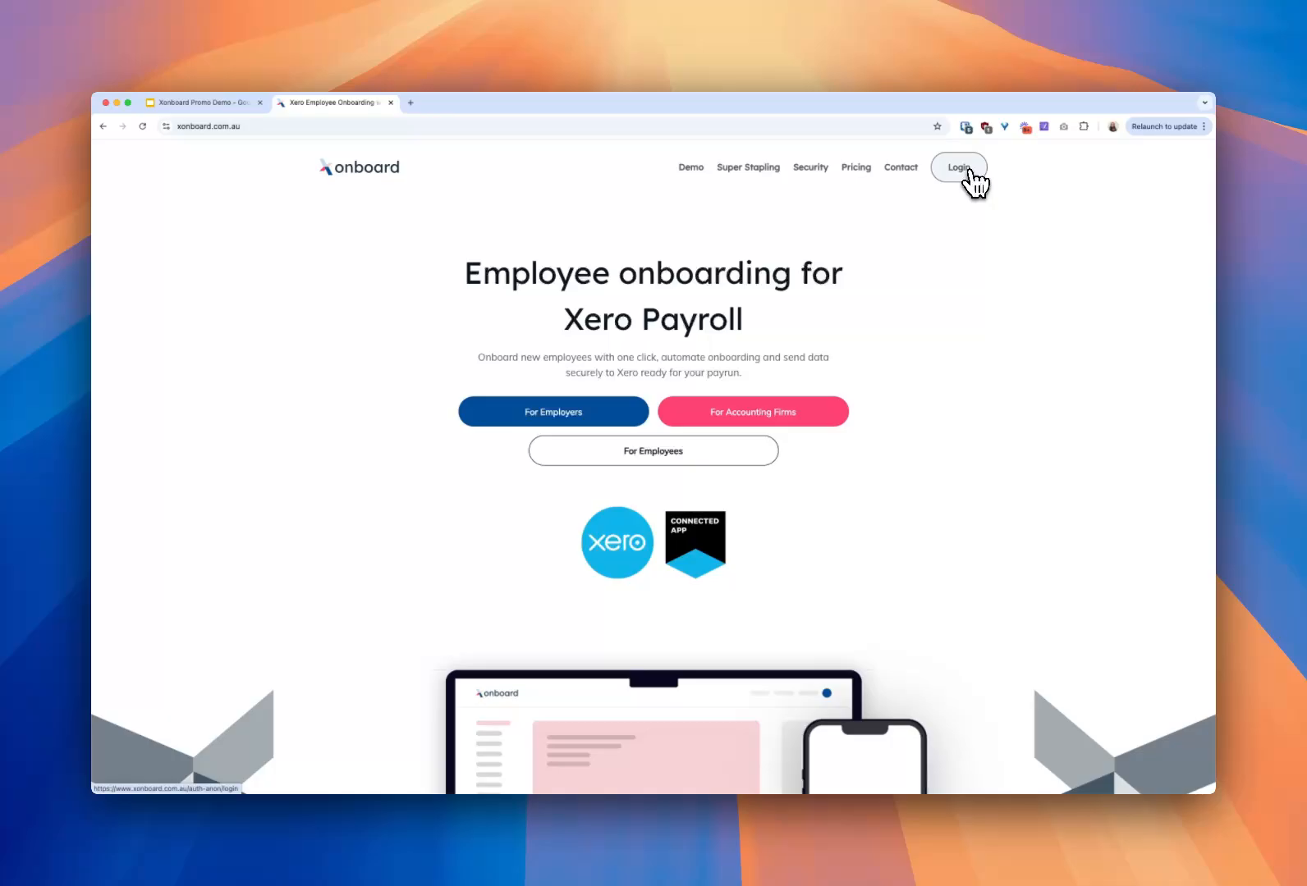
left_click(957, 166)
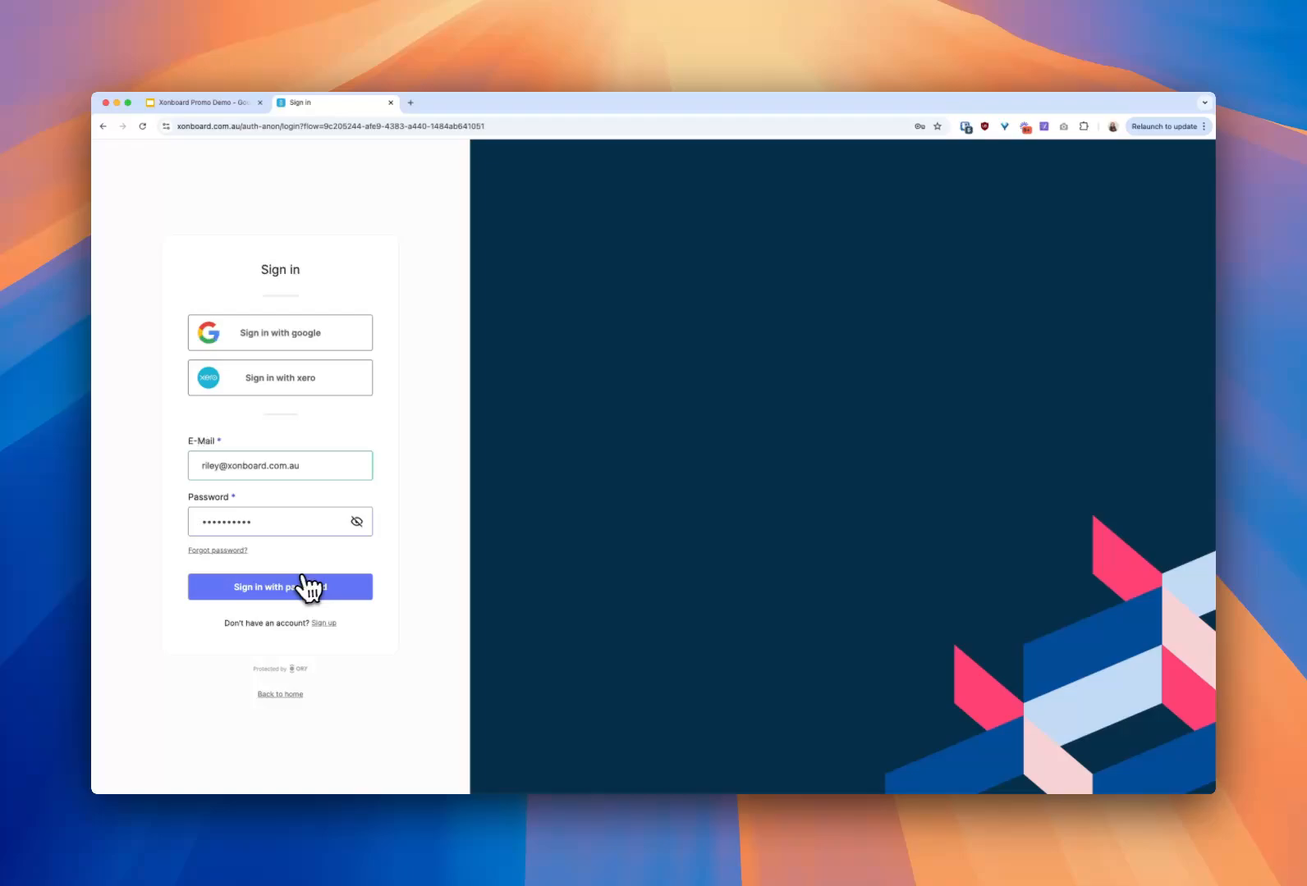
Sign in, connect Xero and allow Xonboard access to Demo Company (AU) data.
left_click(279, 586)
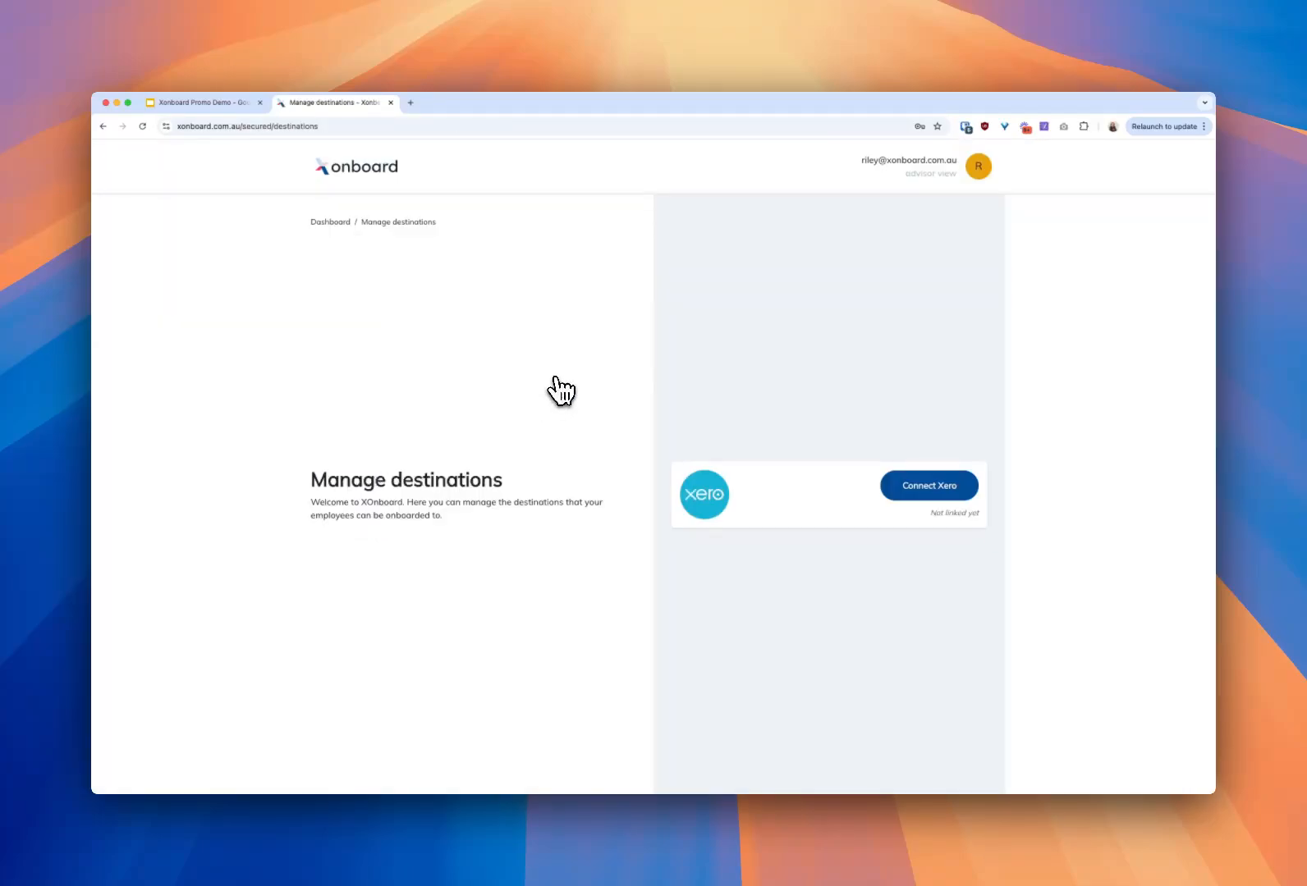
mouse_move(678, 355)
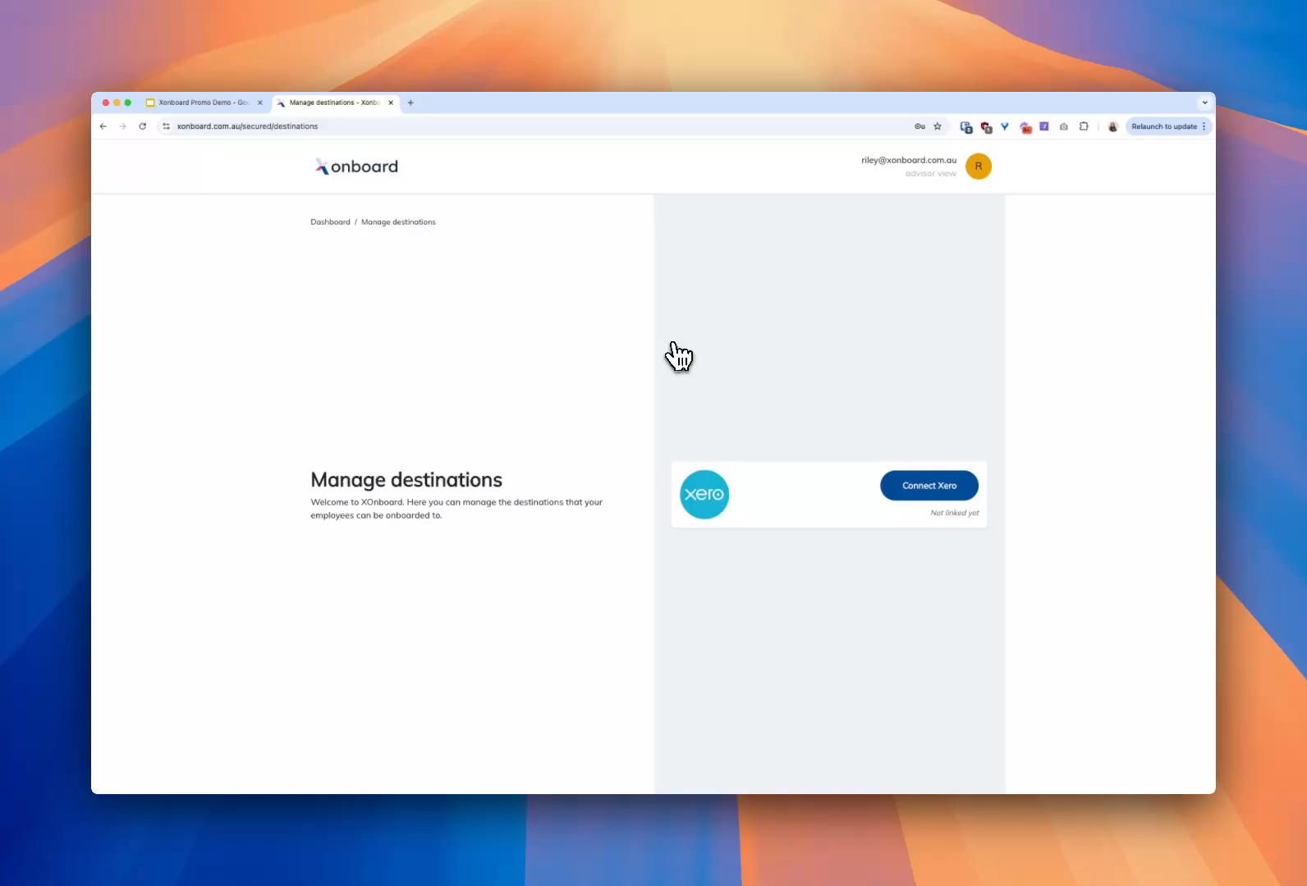
mouse_move(926, 422)
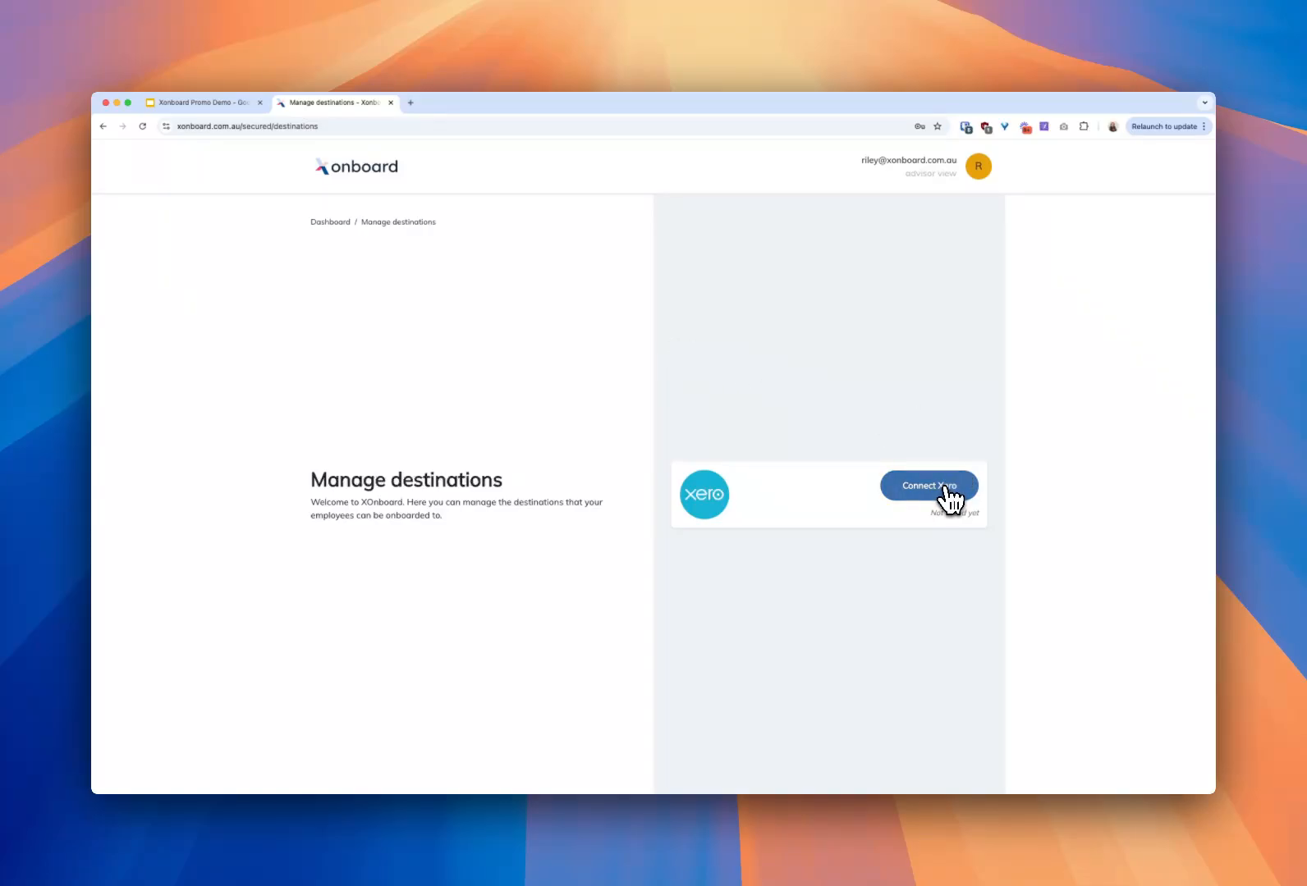
left_click(929, 486)
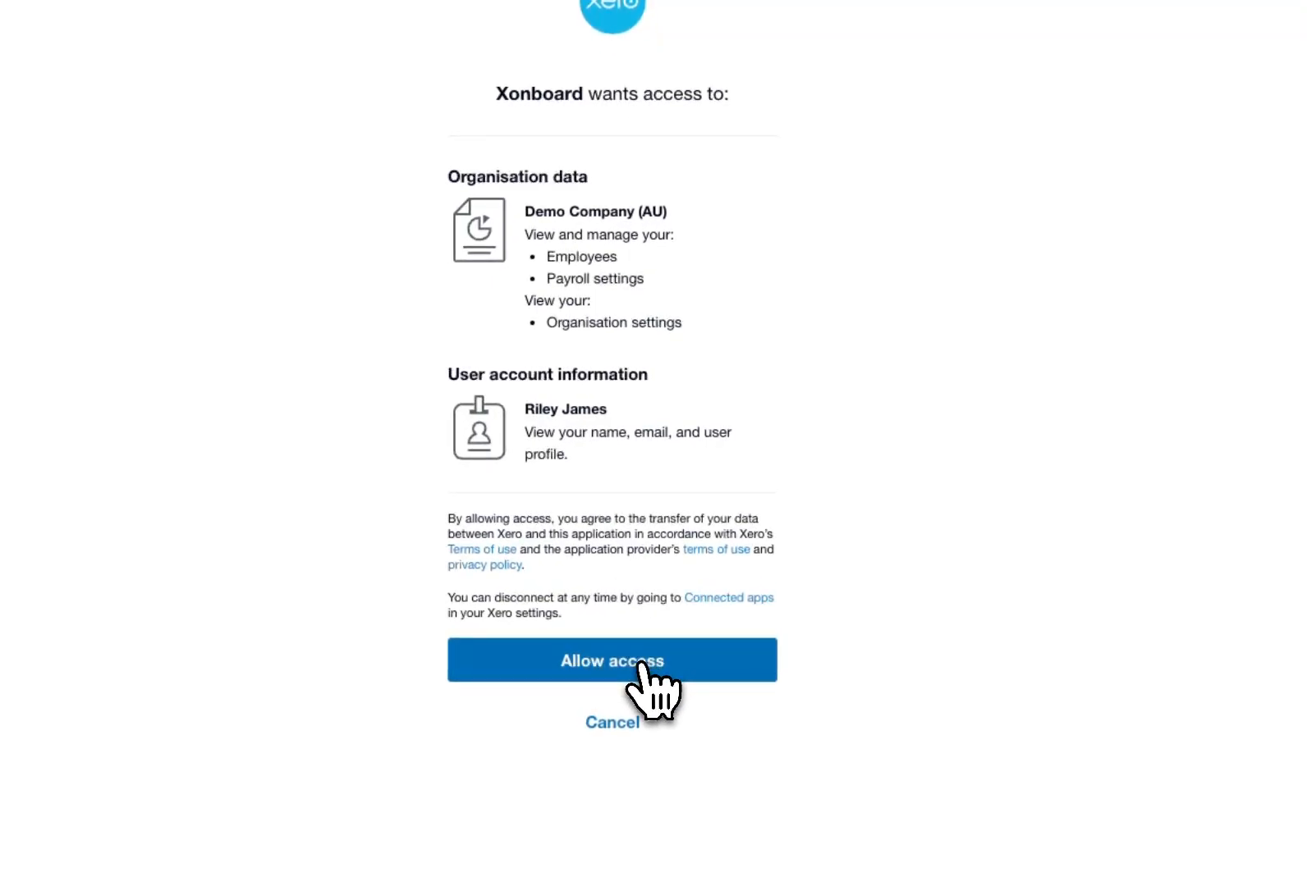
left_click(610, 660)
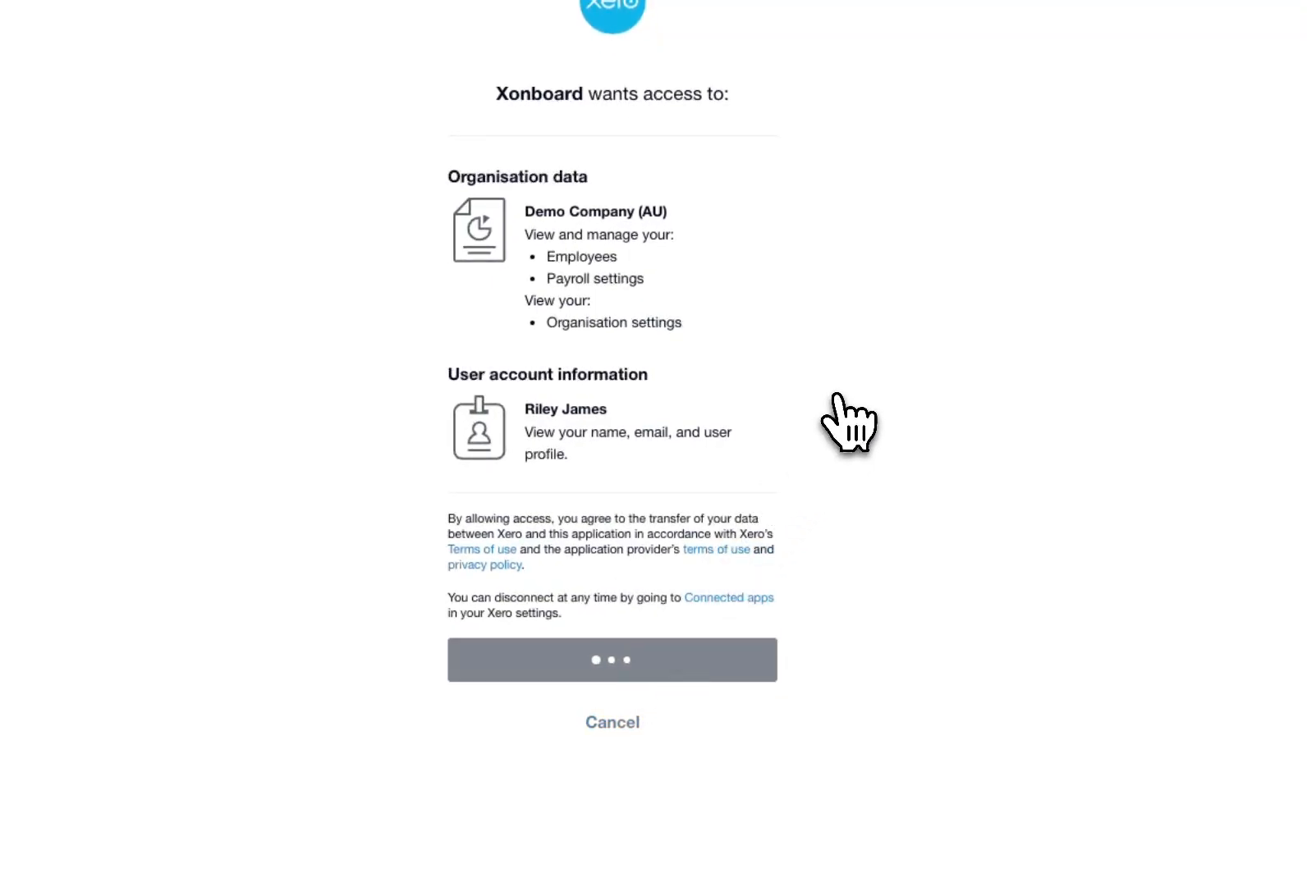
left_click(611, 660)
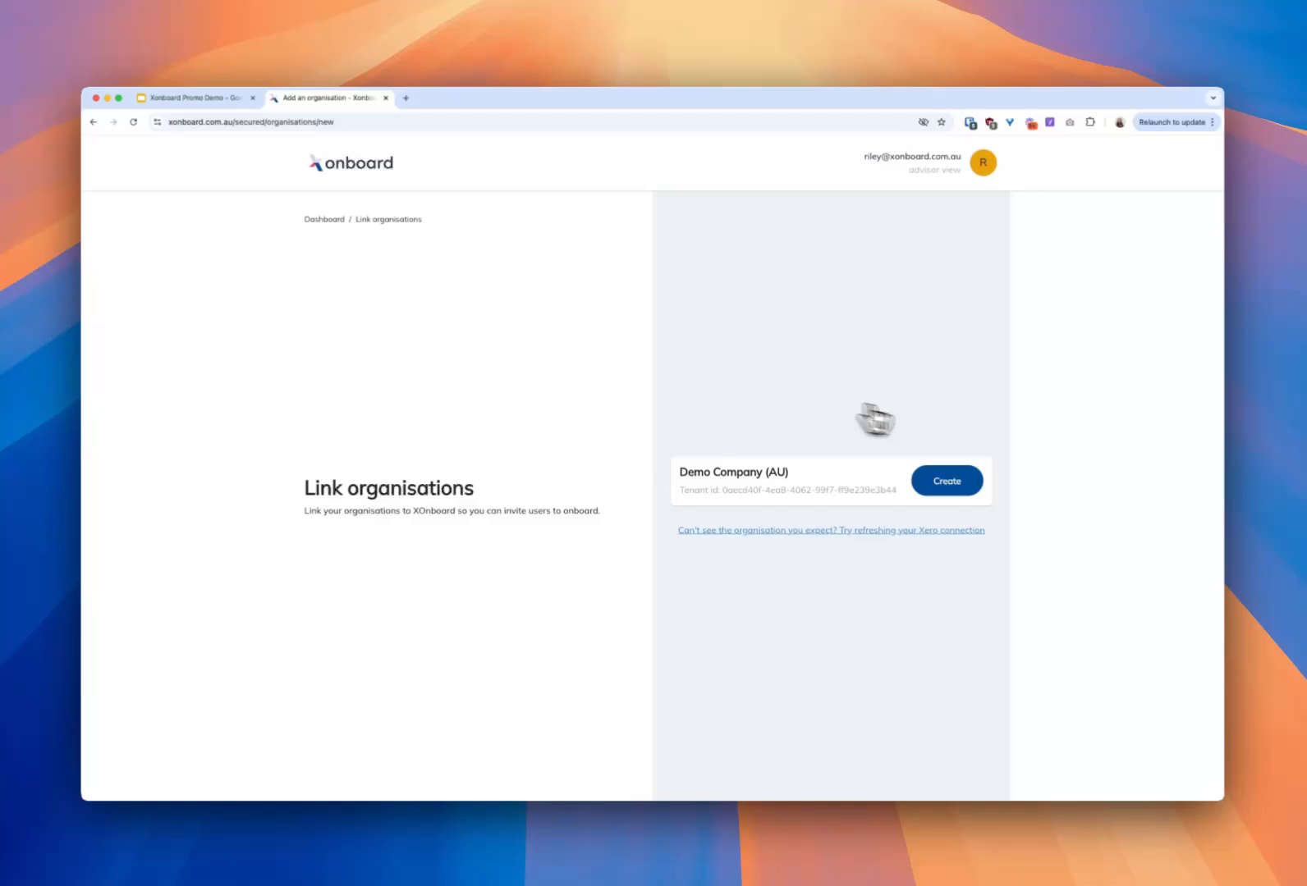
Link Demo Company (AU), fill the contact person name and details, and save the organisation details.
left_click(946, 479)
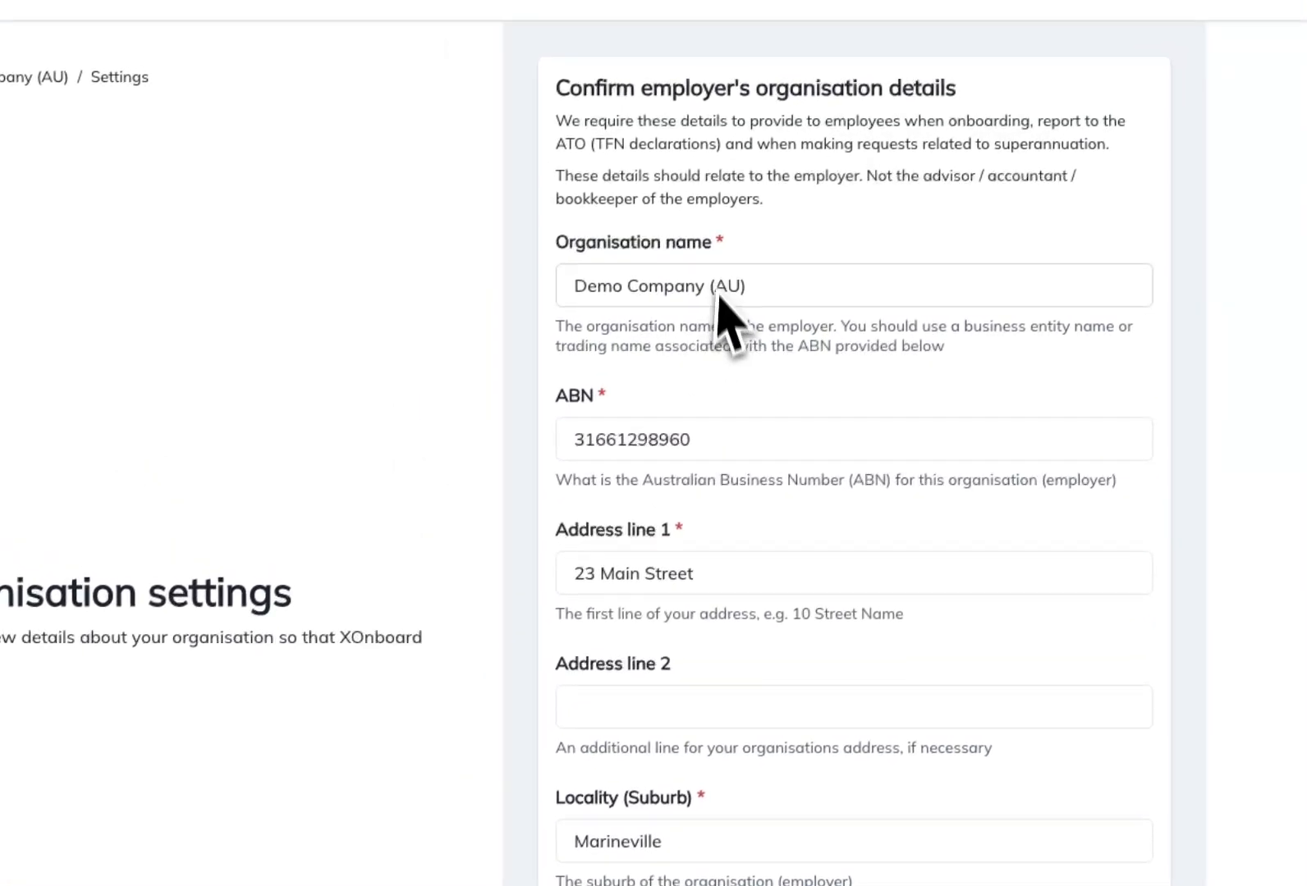
scroll("down", 3)
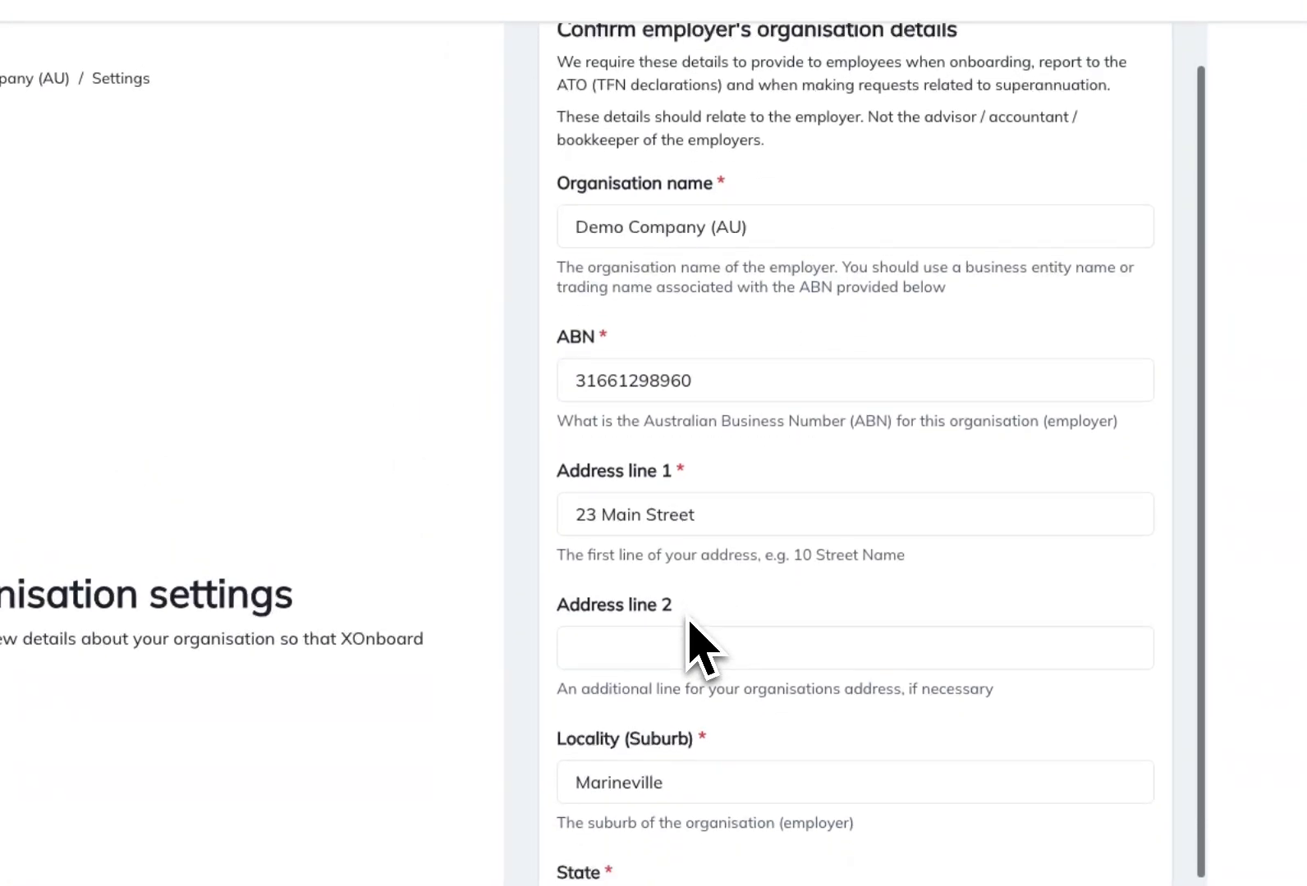
scroll("down", 3)
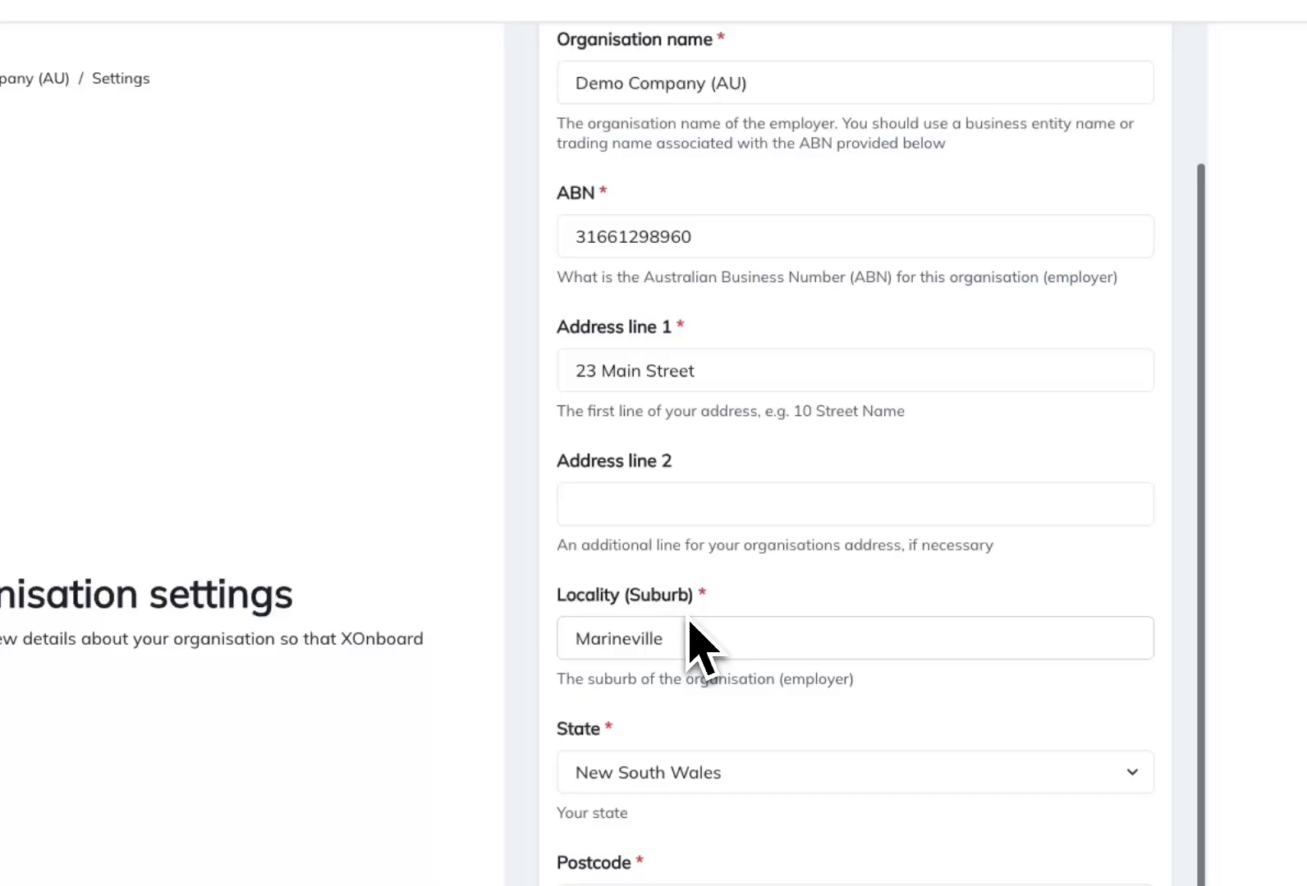
scroll("down", 3)
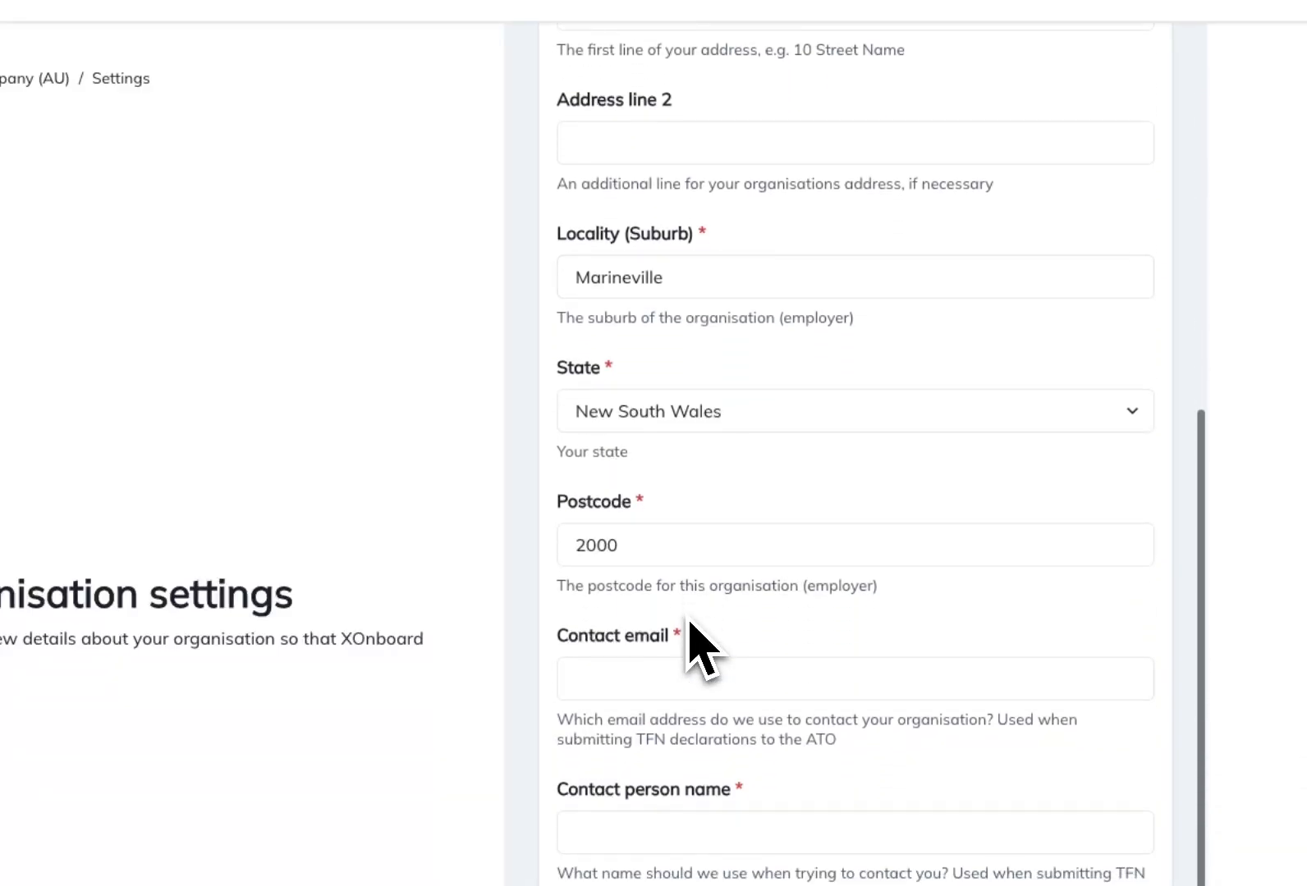
type("rileu")
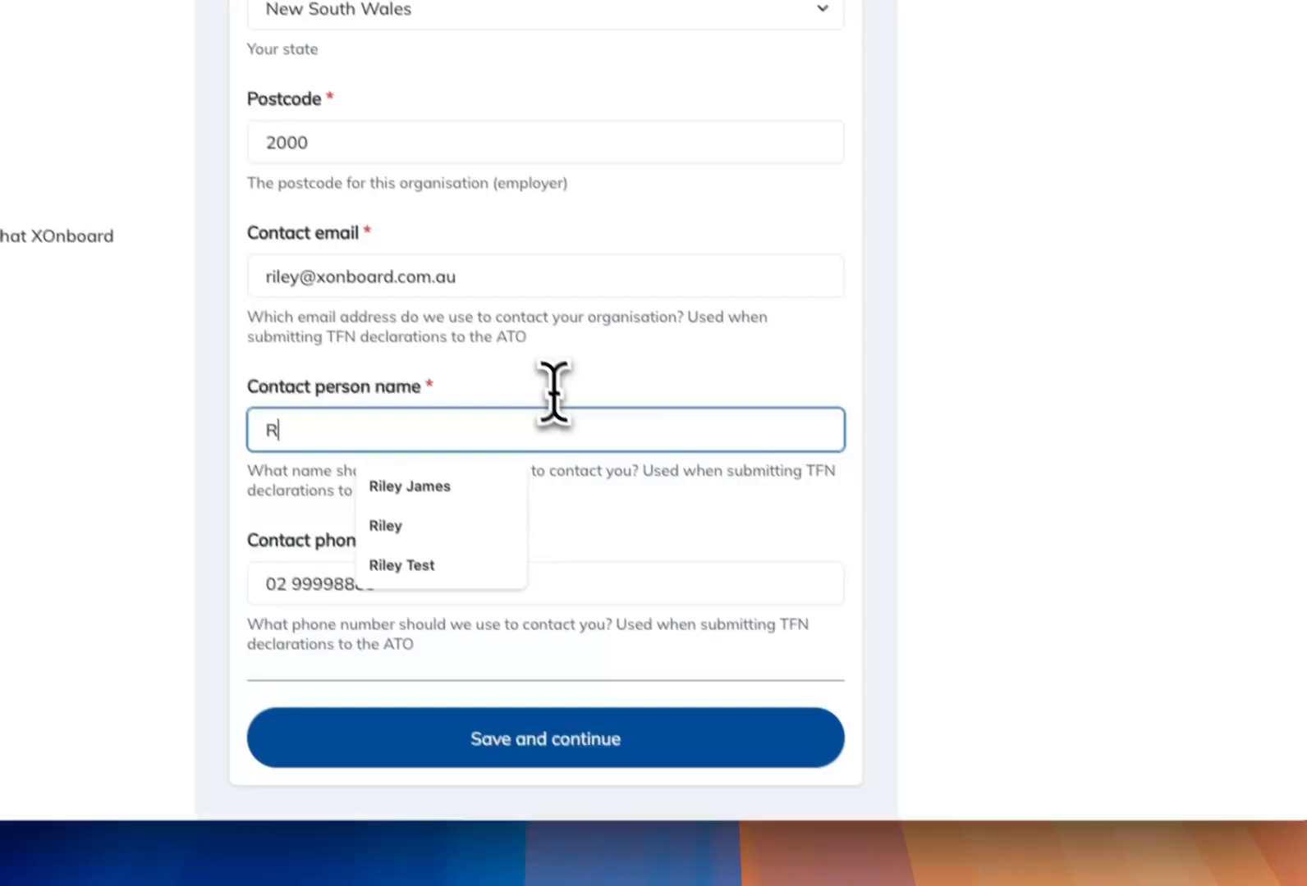
left_click(409, 486)
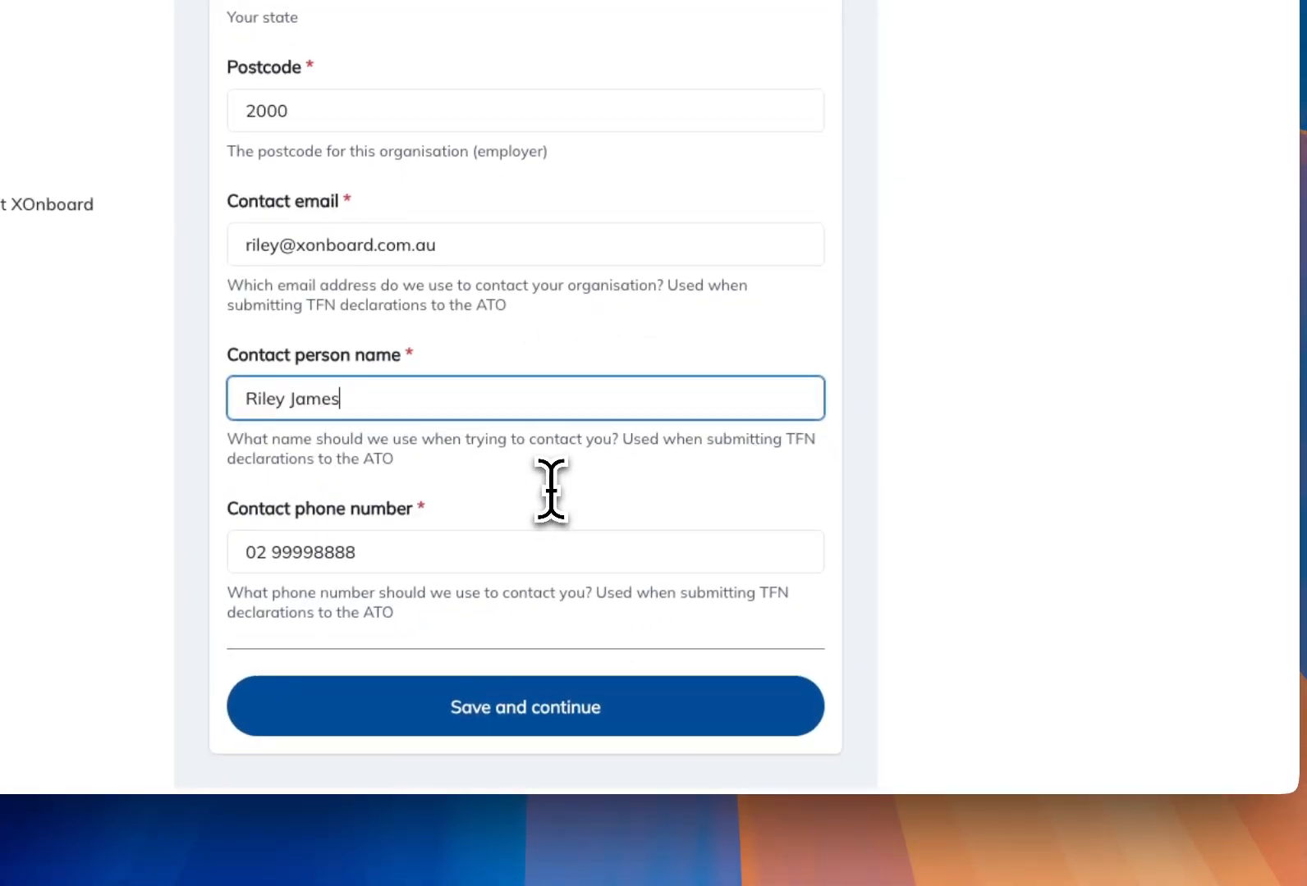
mouse_move(501, 723)
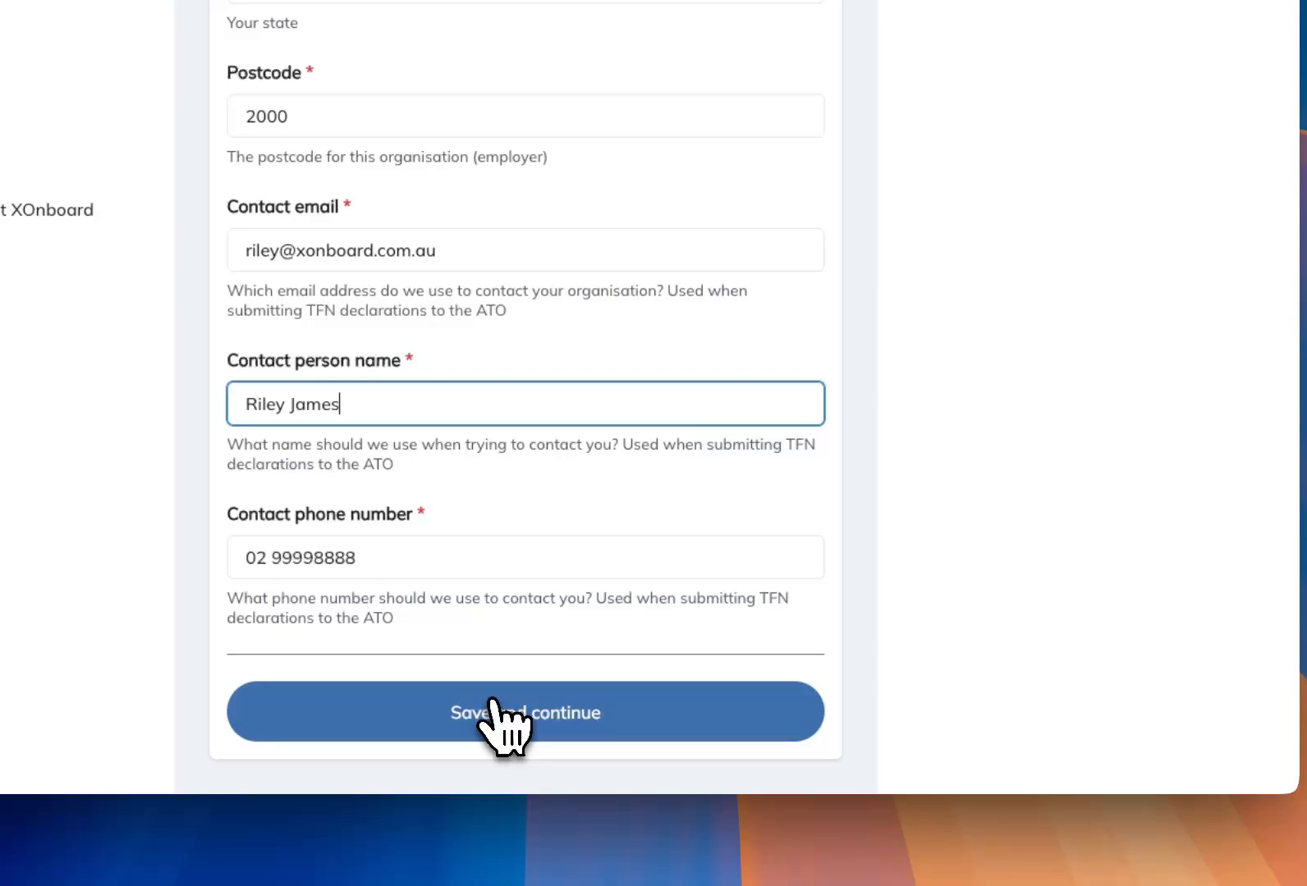
left_click(526, 712)
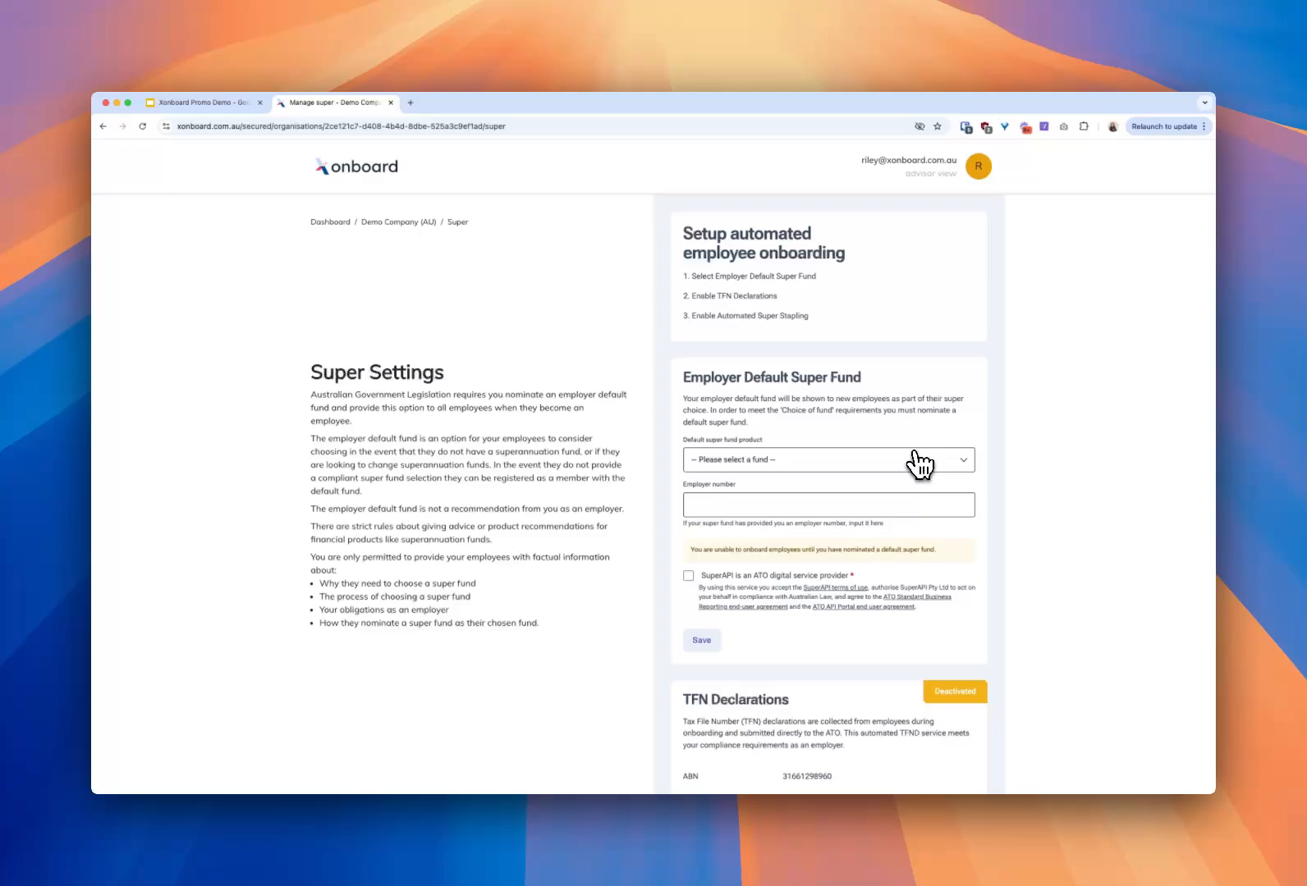
mouse_move(852, 477)
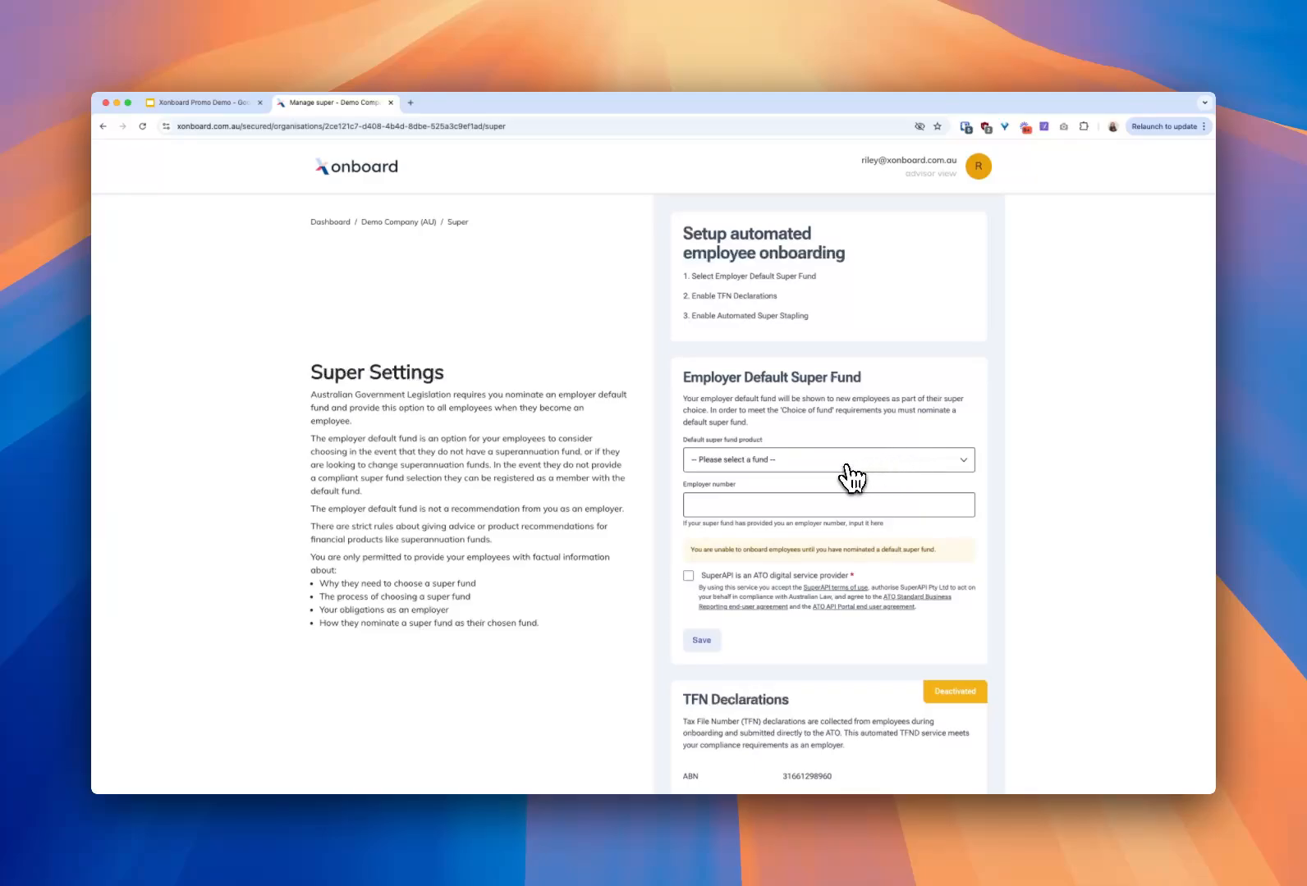
mouse_move(844, 486)
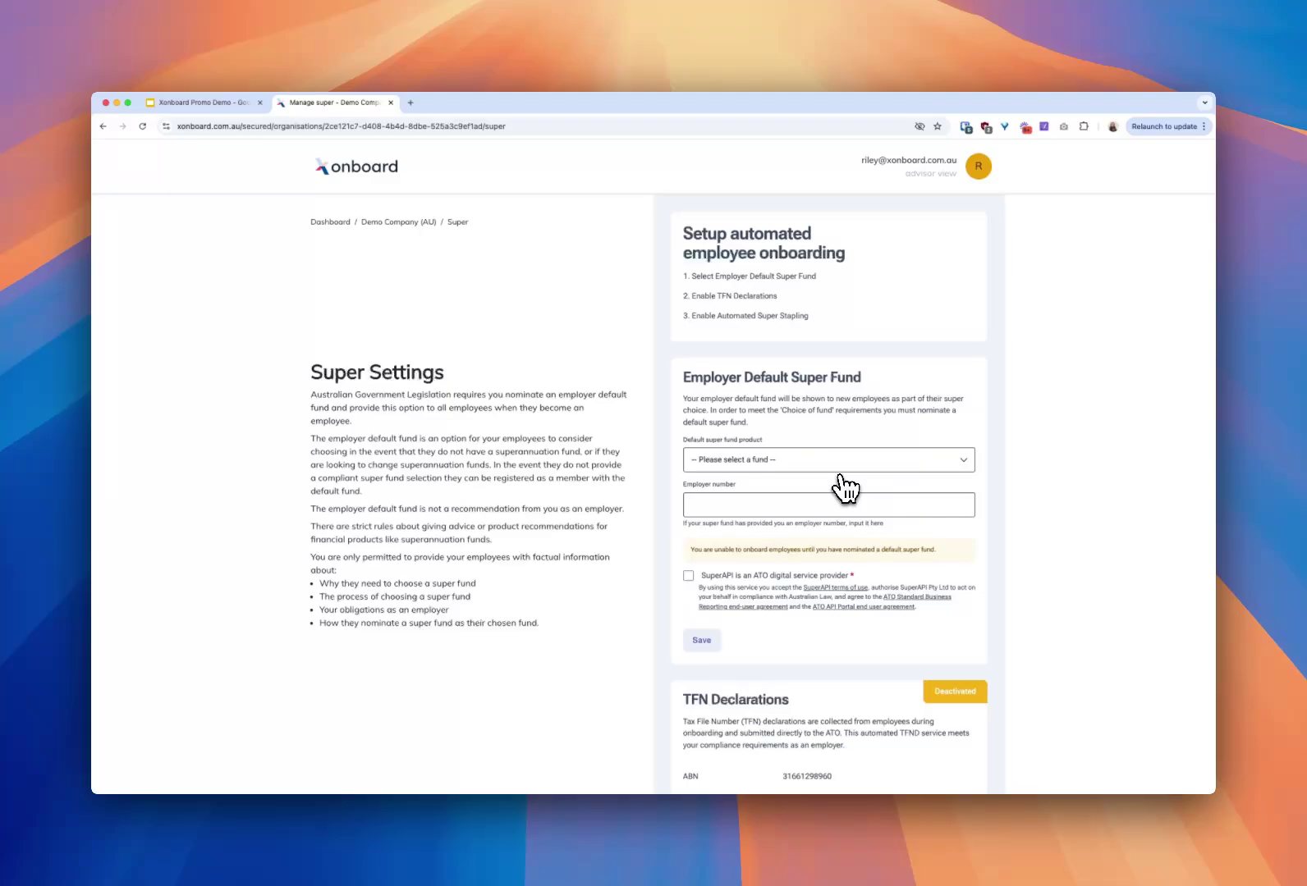
mouse_move(736, 438)
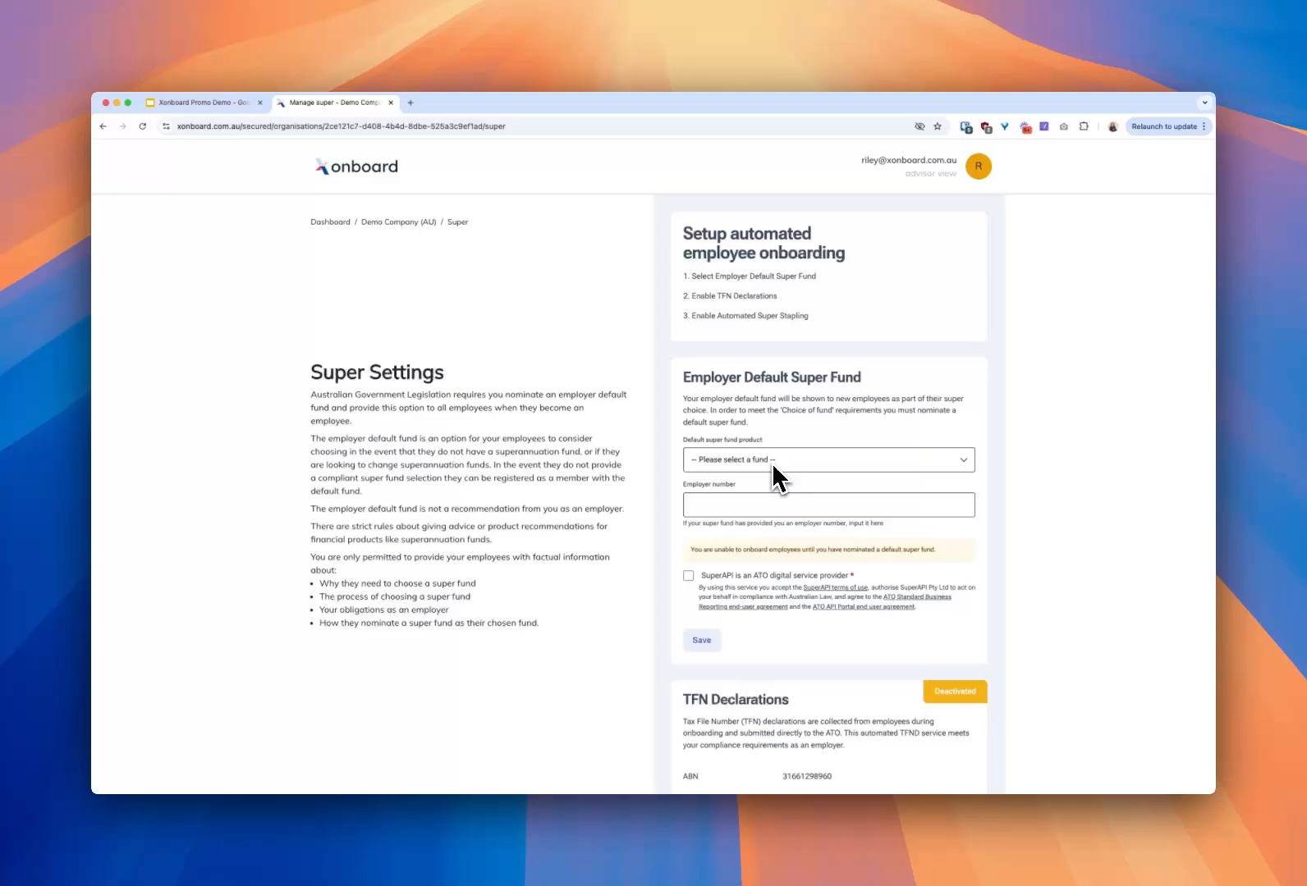
Save Australian Super as the default super fund with employer number 12312.
left_click(827, 460)
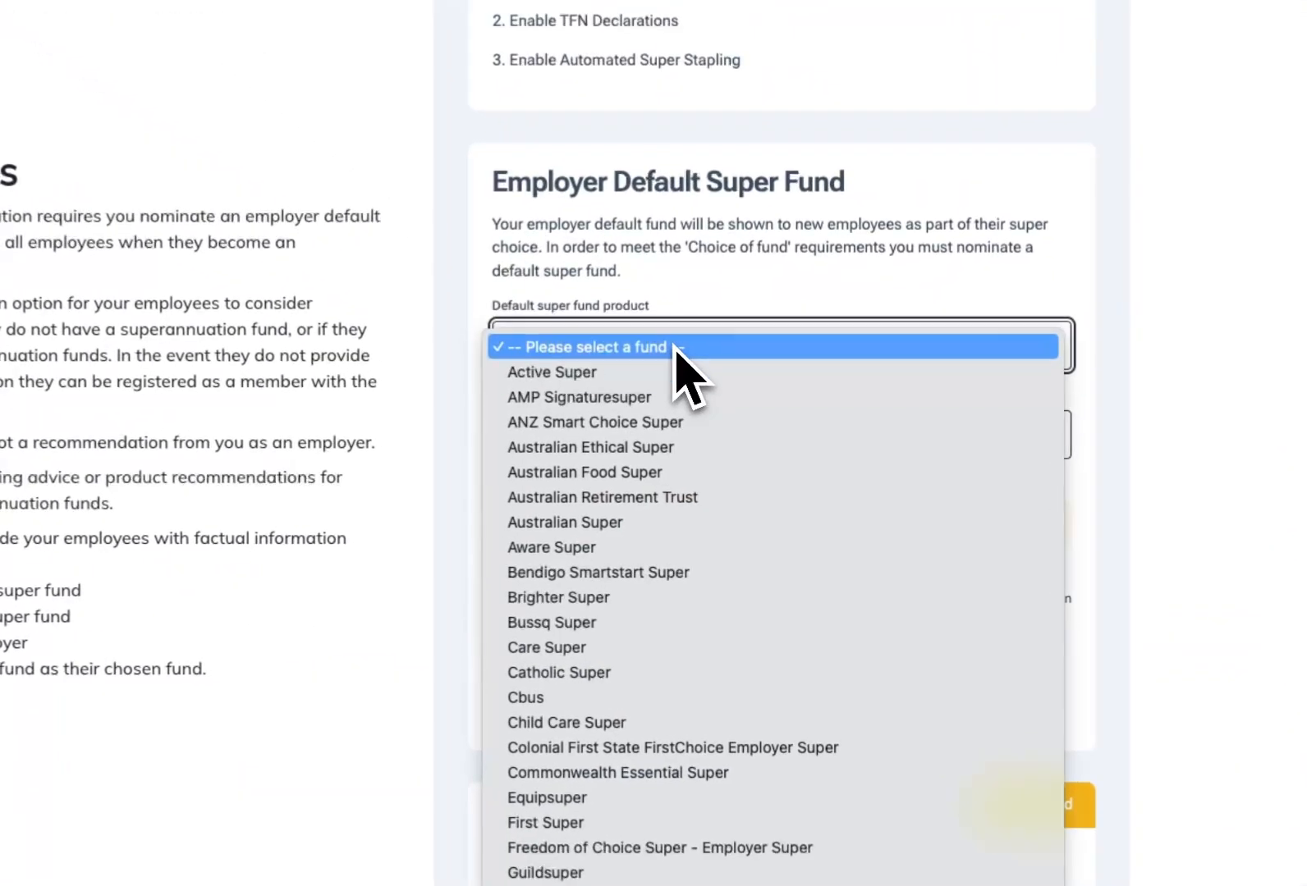
left_click(565, 523)
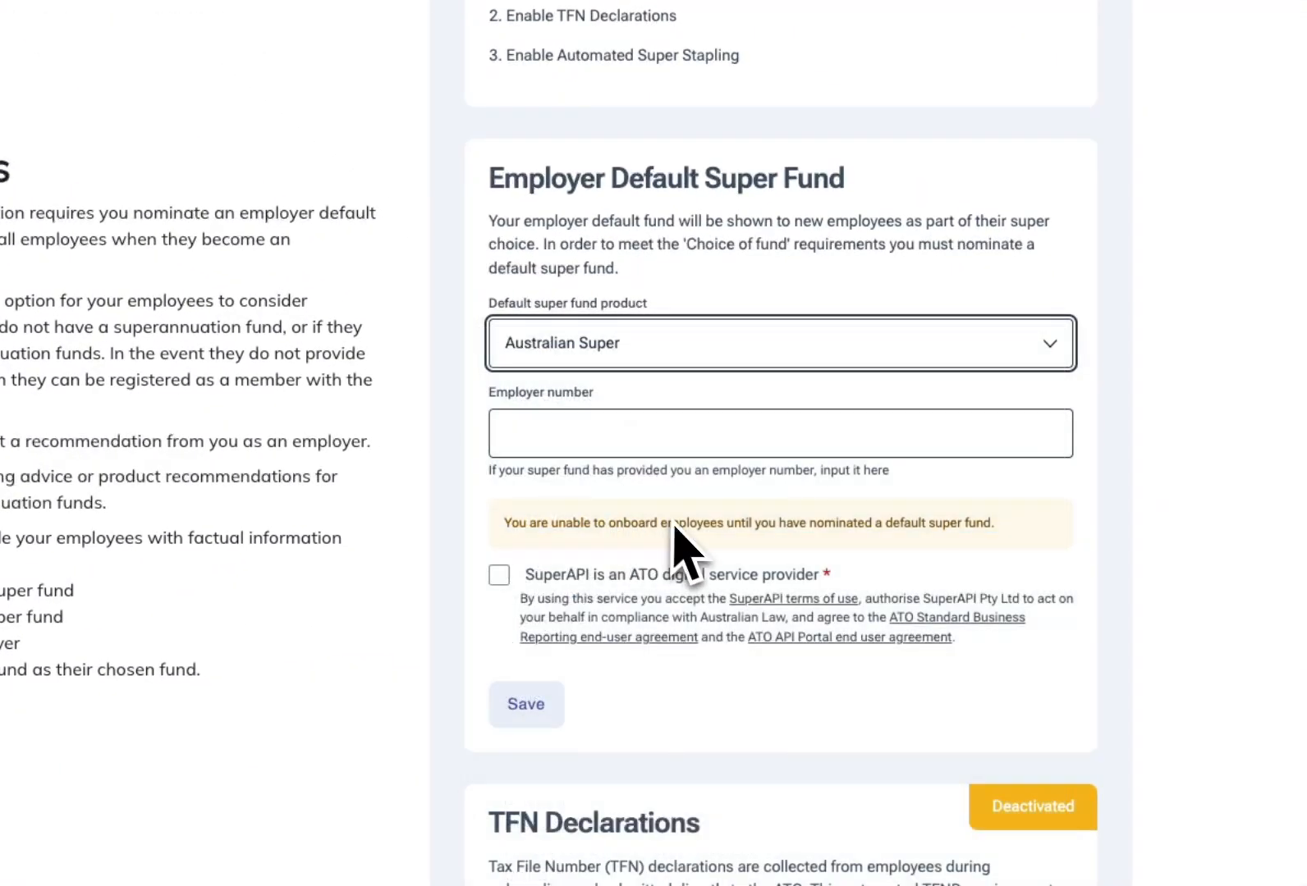
type("12312")
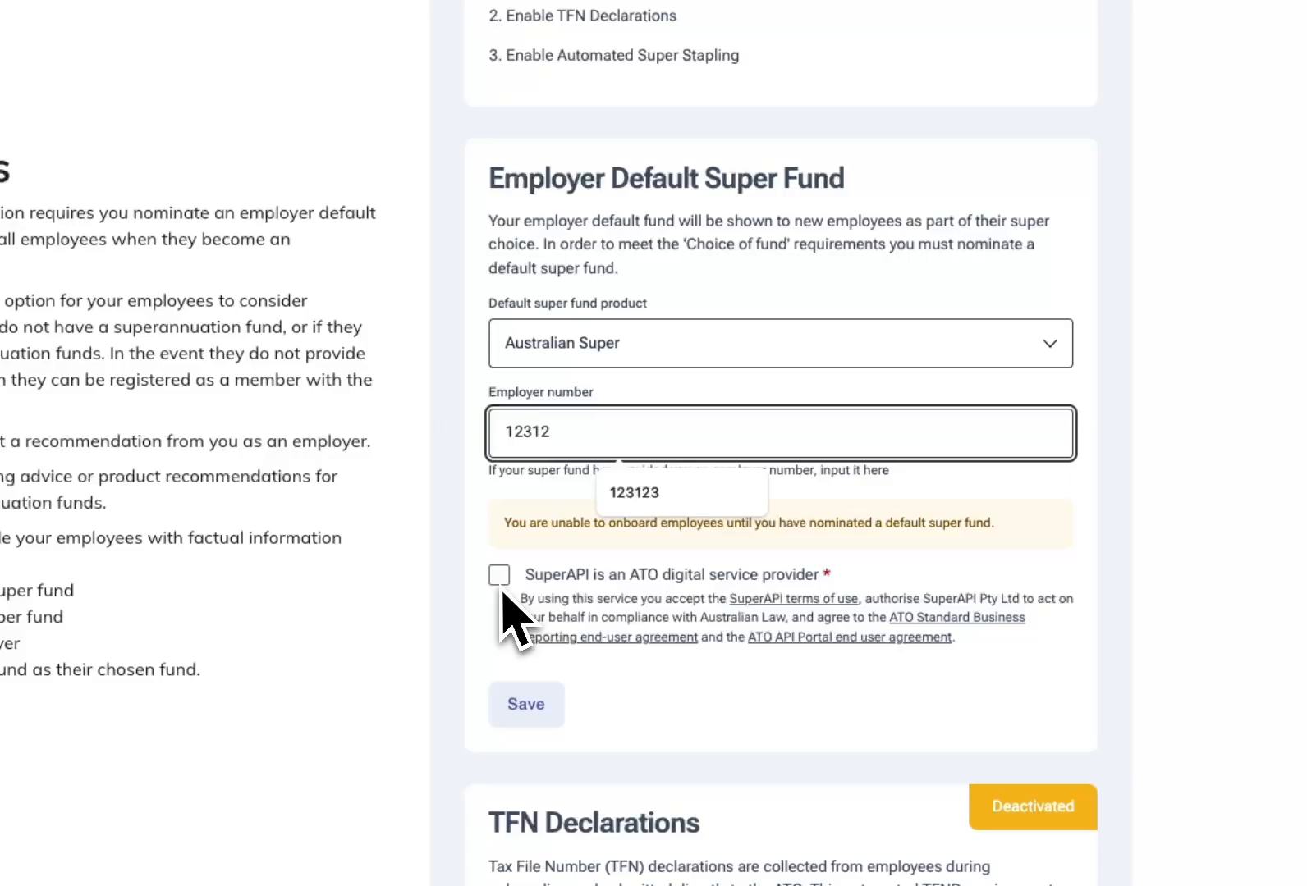
left_click(498, 575)
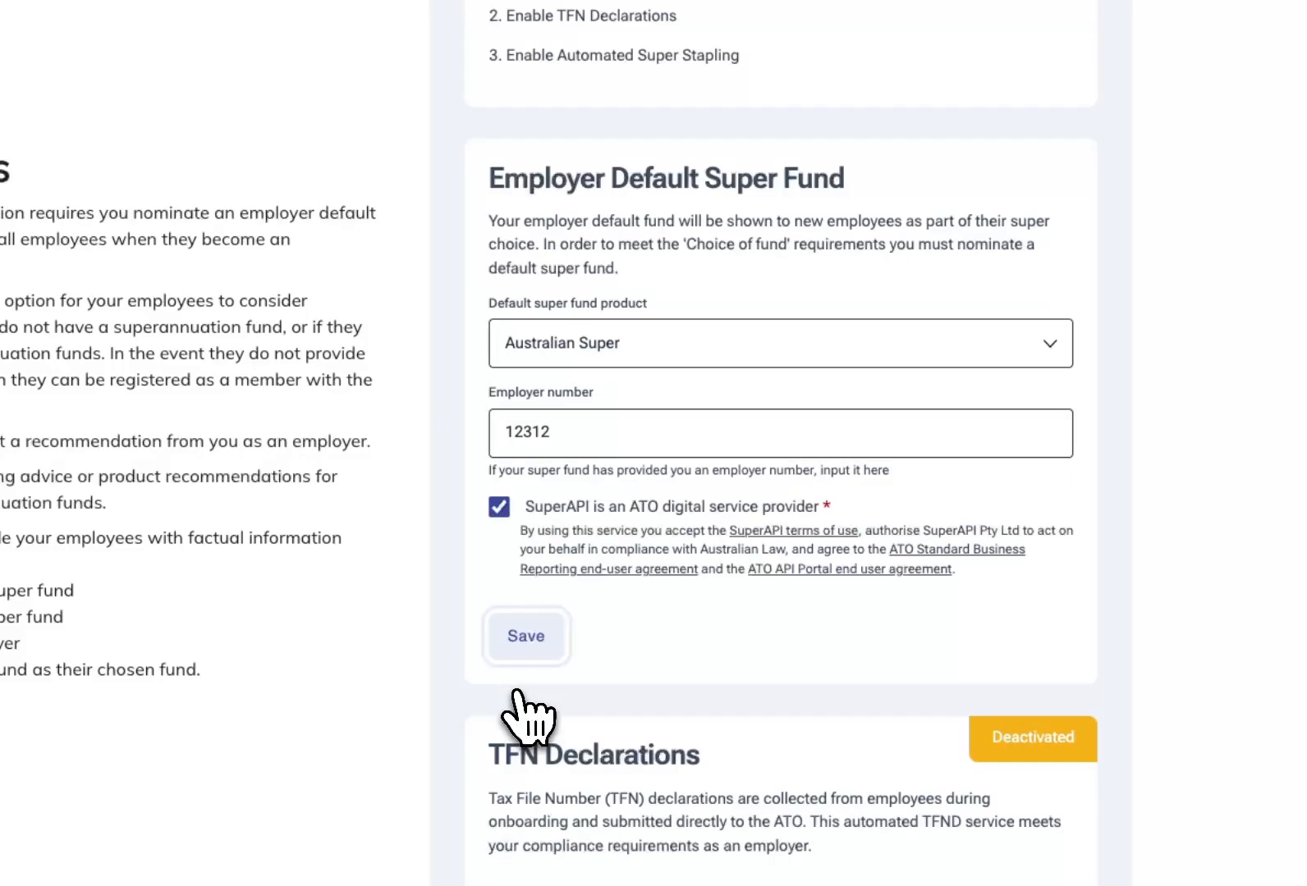
Enable the submission of TFN declarations.
scroll("down", 3)
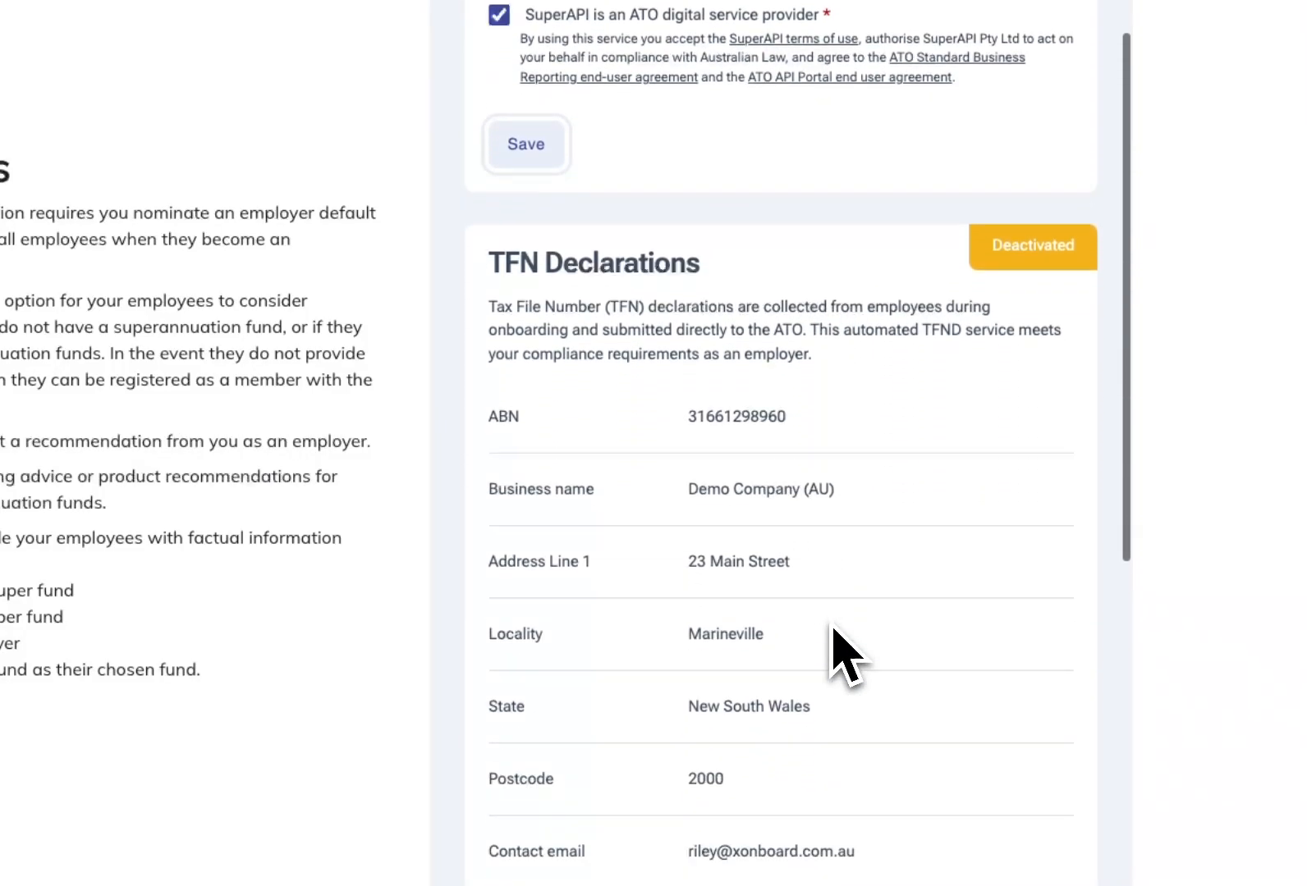
scroll("down", 3)
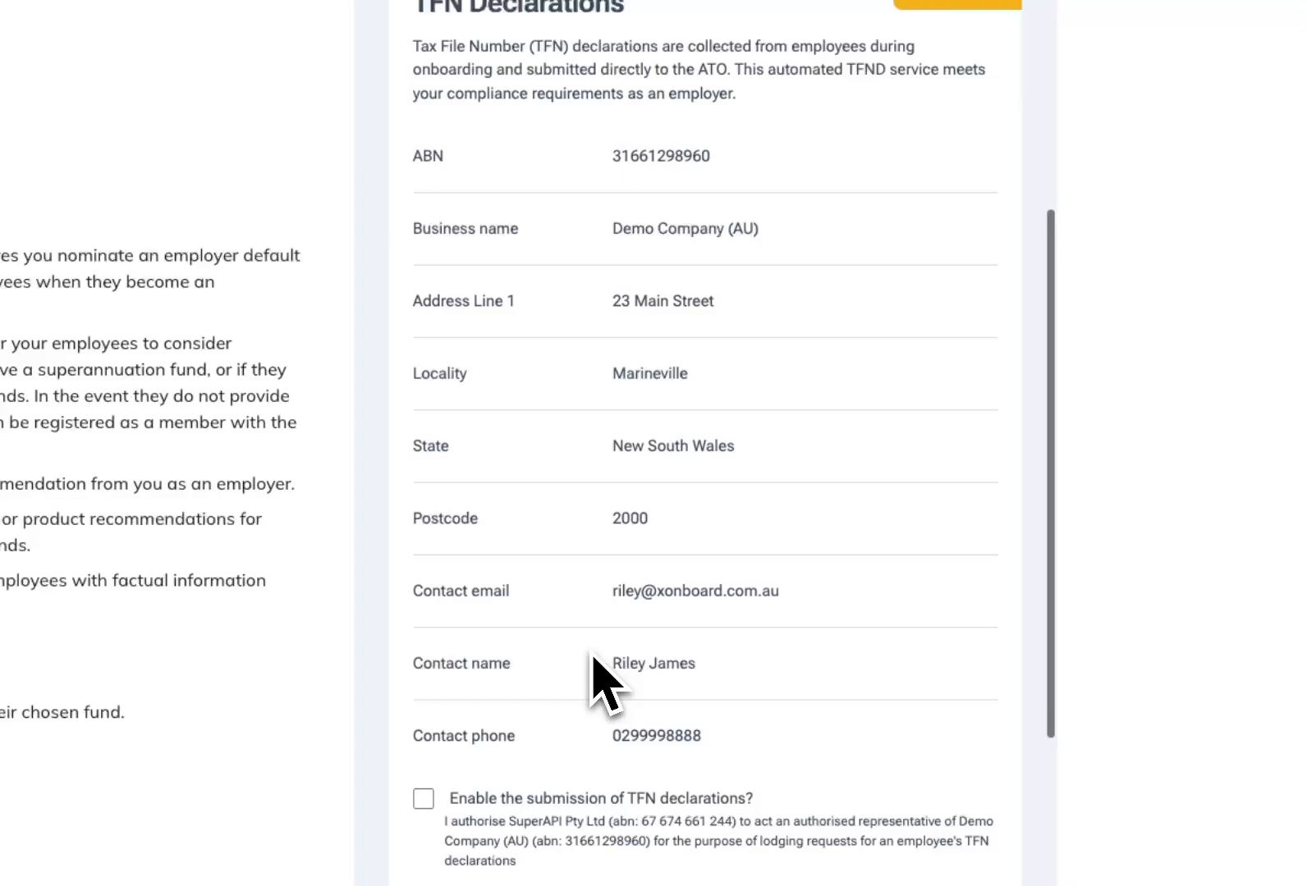
scroll("down", 3)
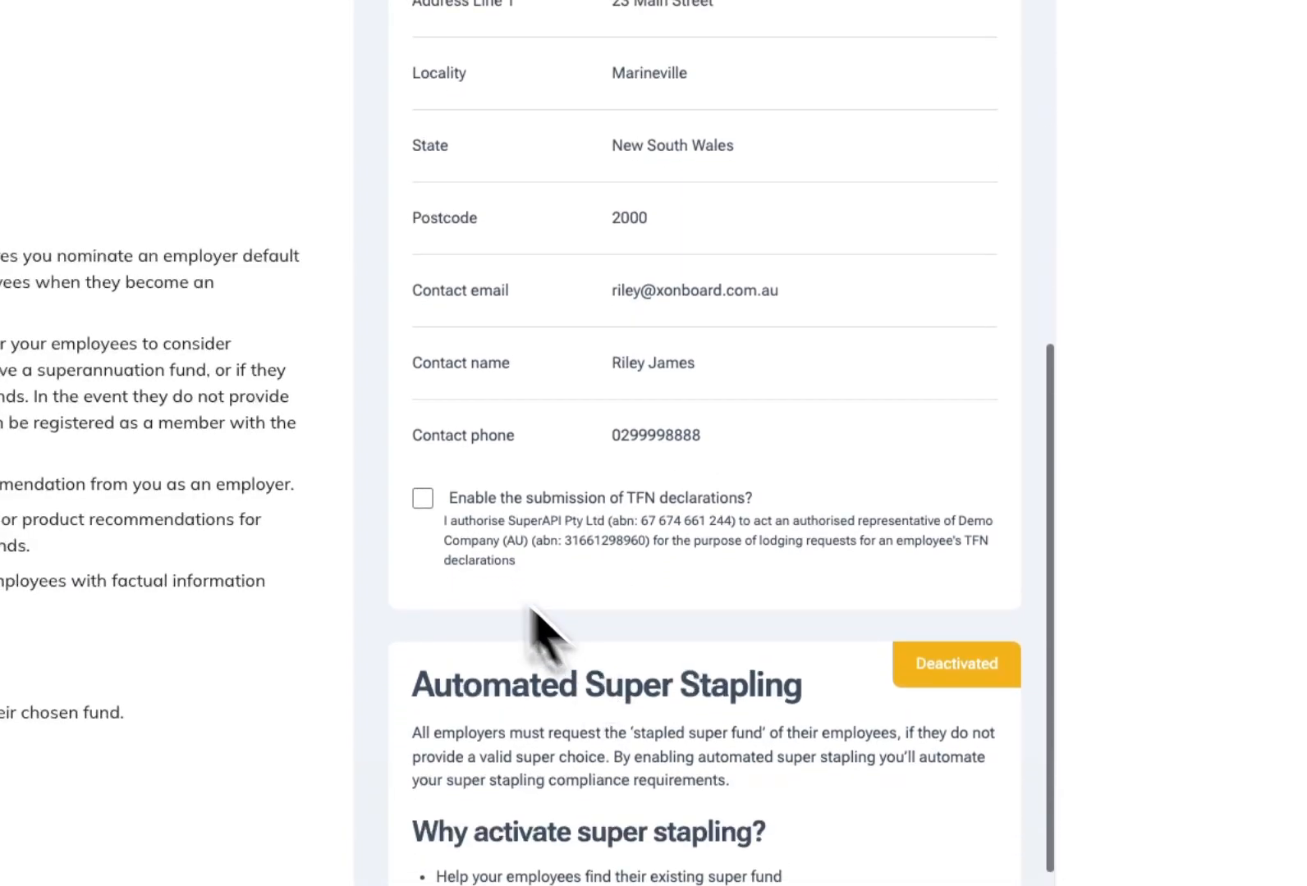
left_click(420, 496)
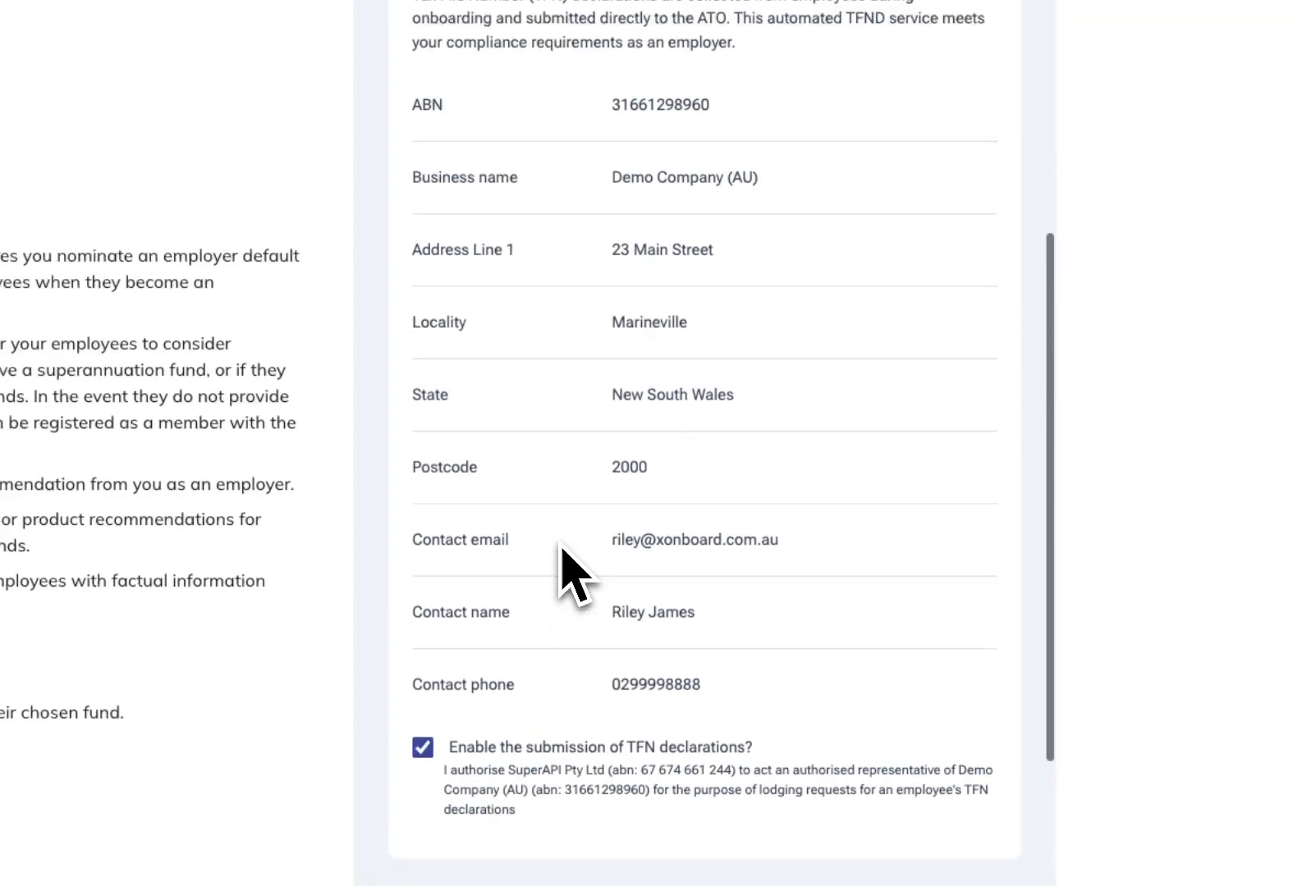
scroll("down", 3)
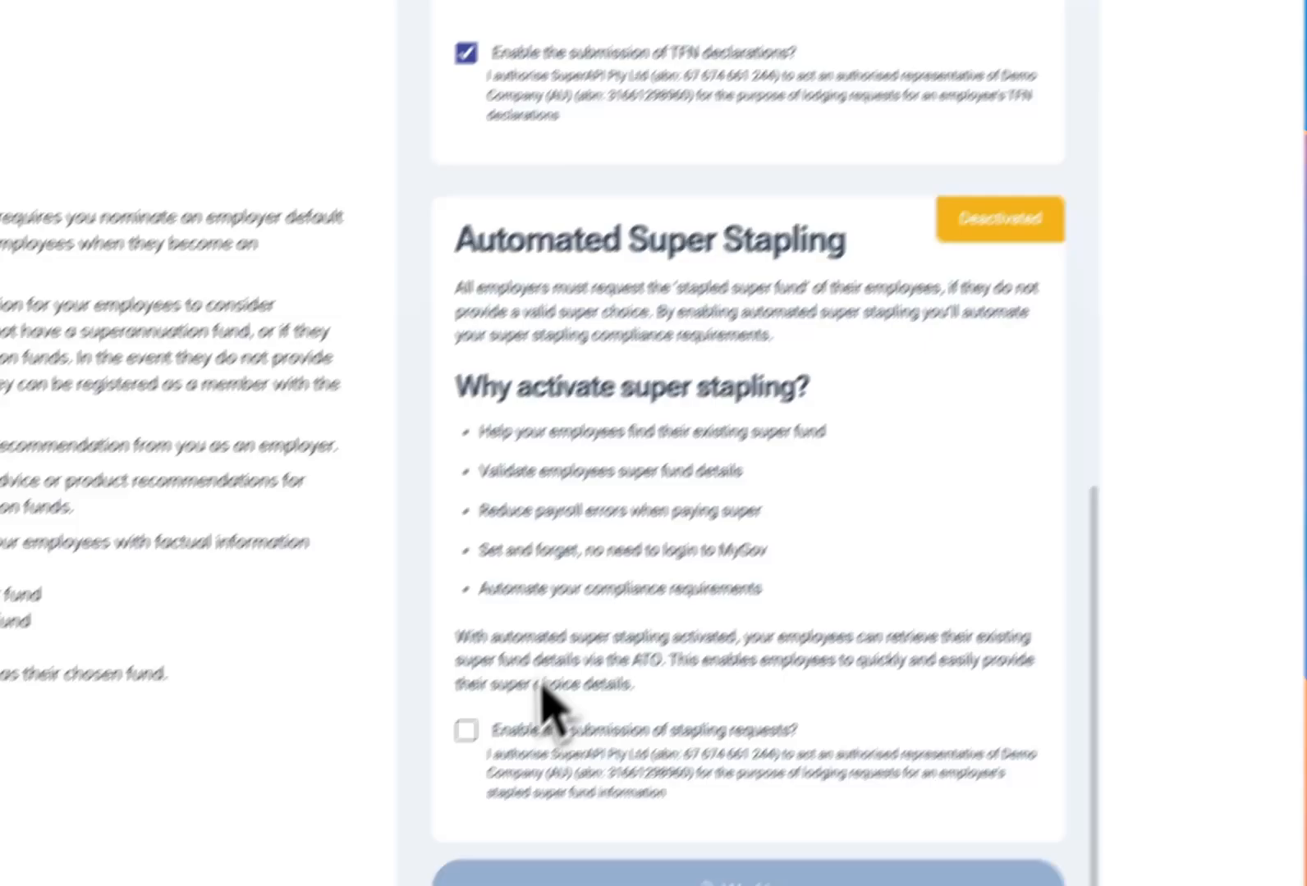
Enable super stapling requests, confirm activation, and return to the Advisor Dashboard.
left_click(465, 753)
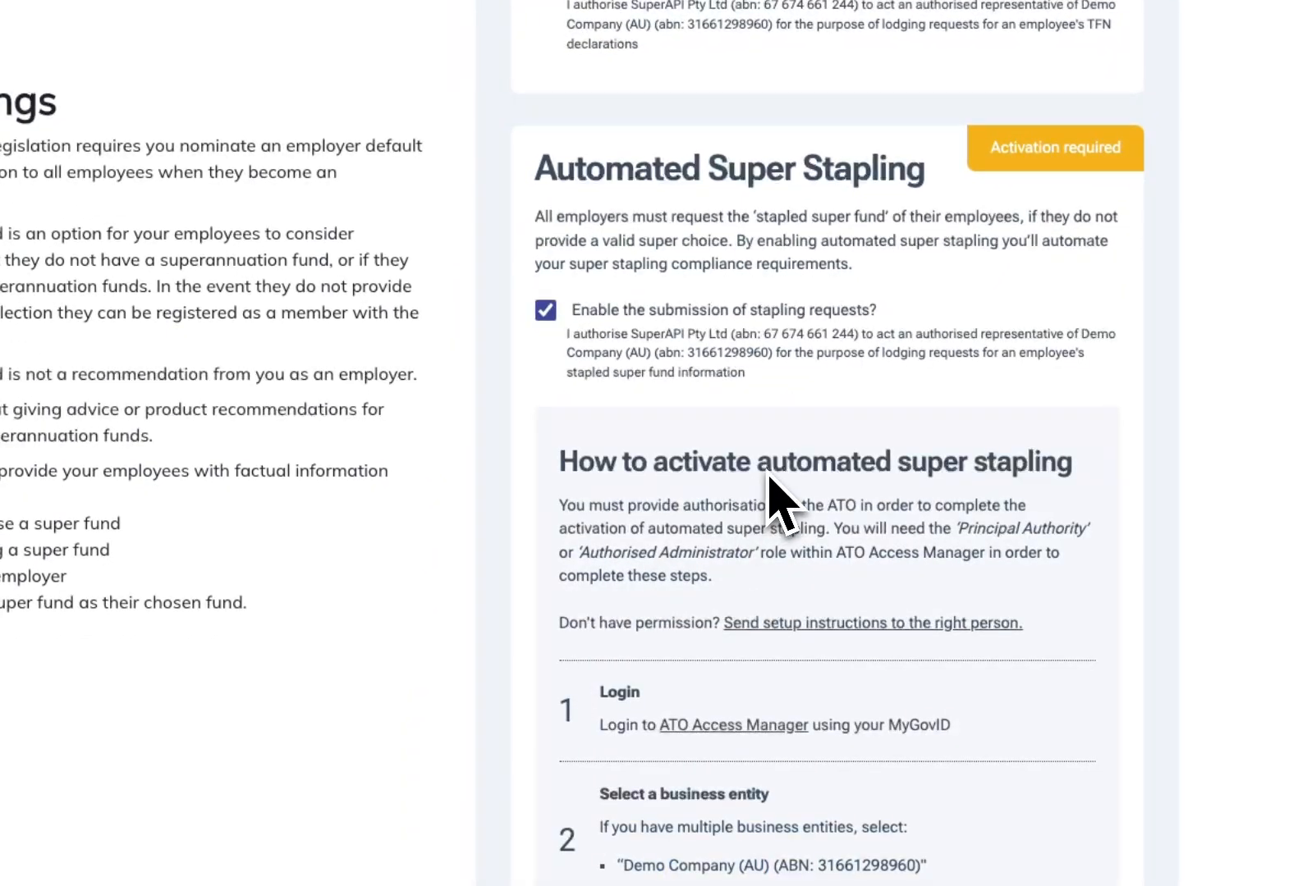
scroll("down", 3)
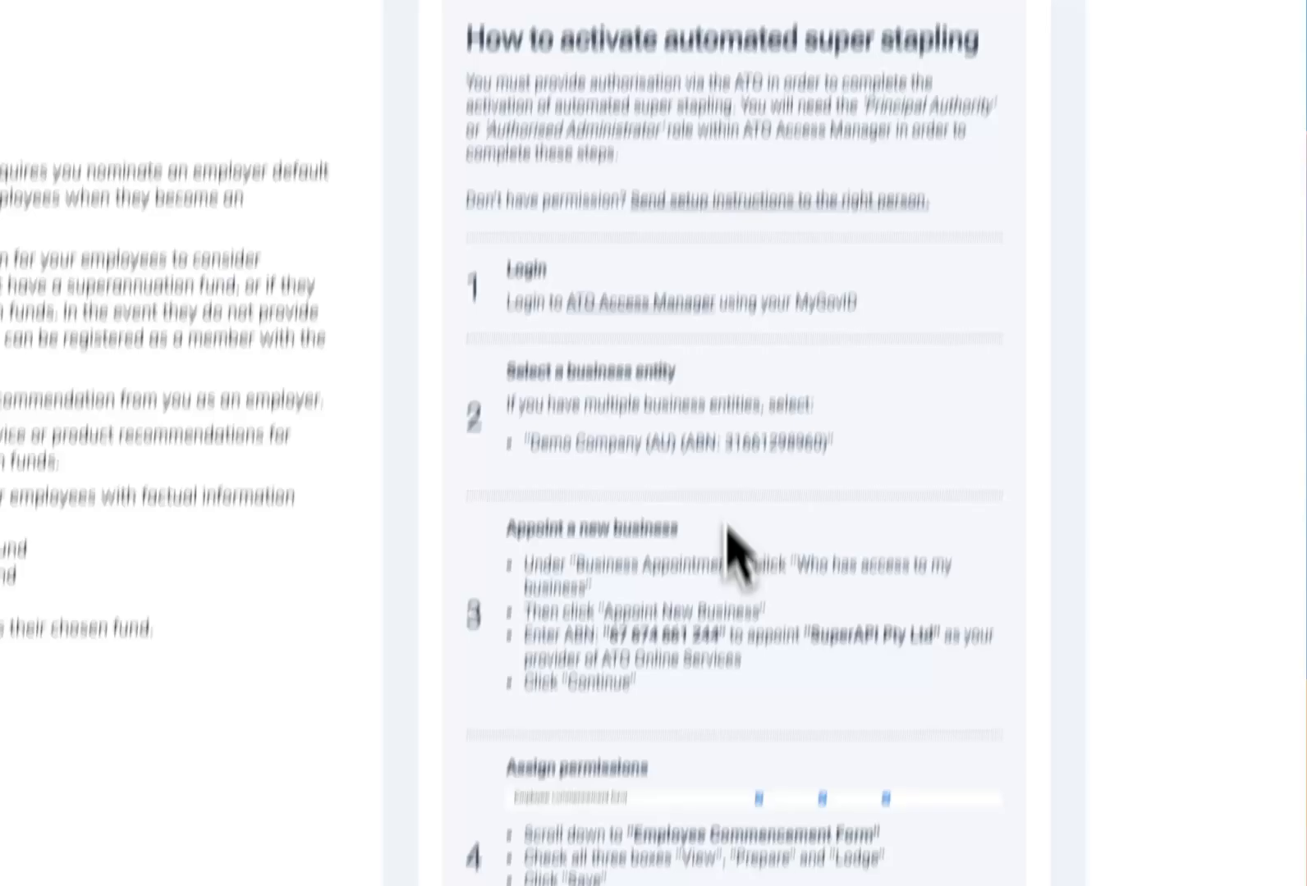
scroll("down", 3)
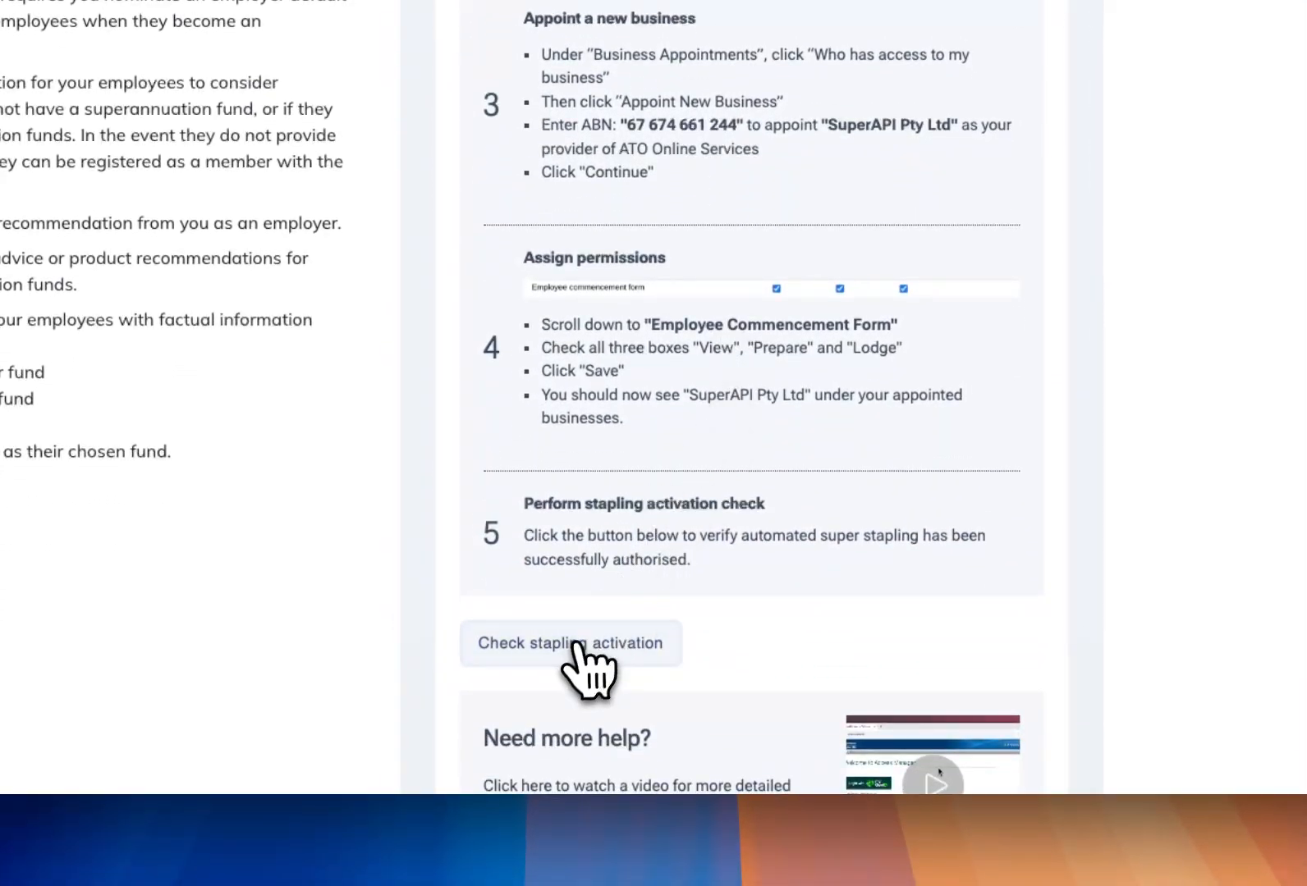
scroll("up", 3)
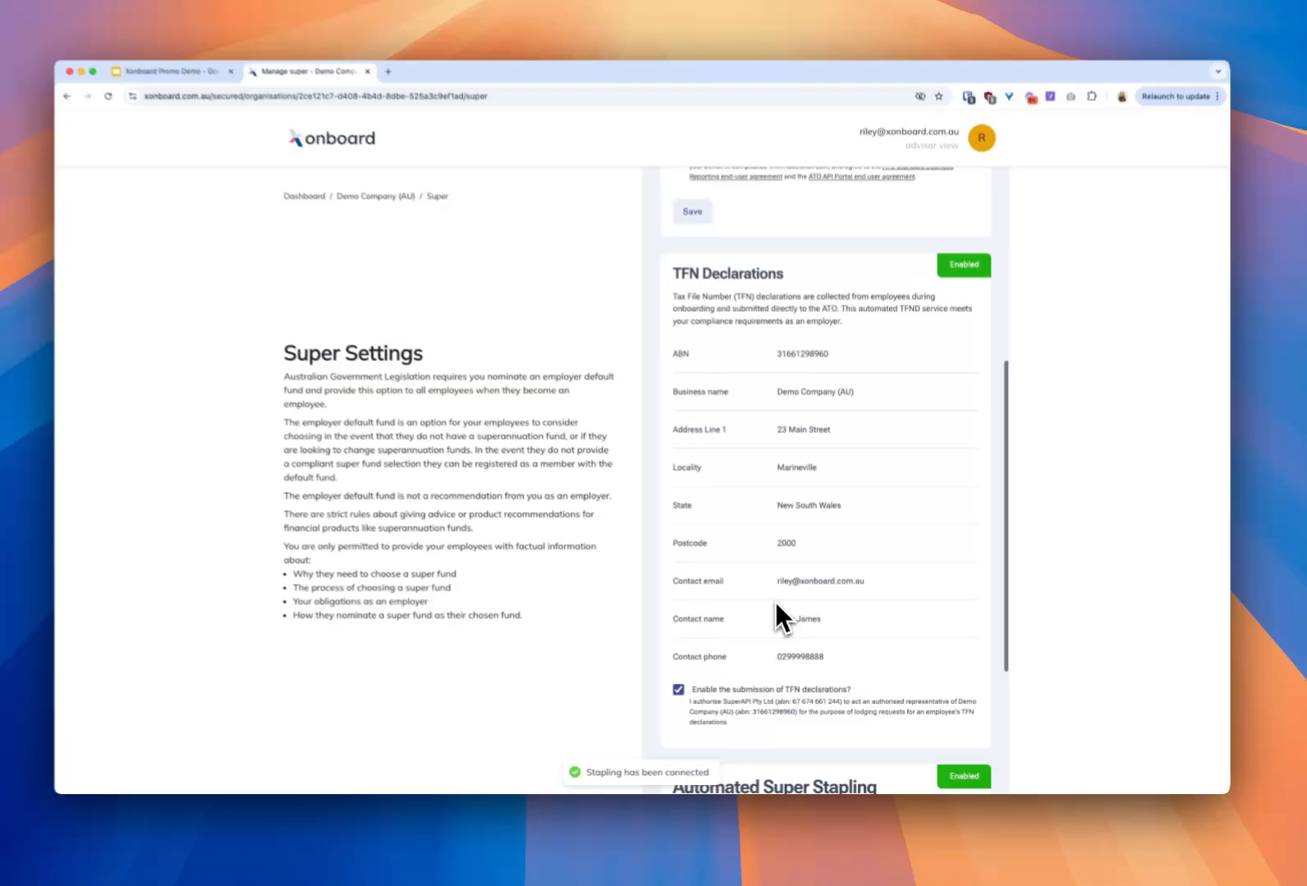
scroll("down", 3)
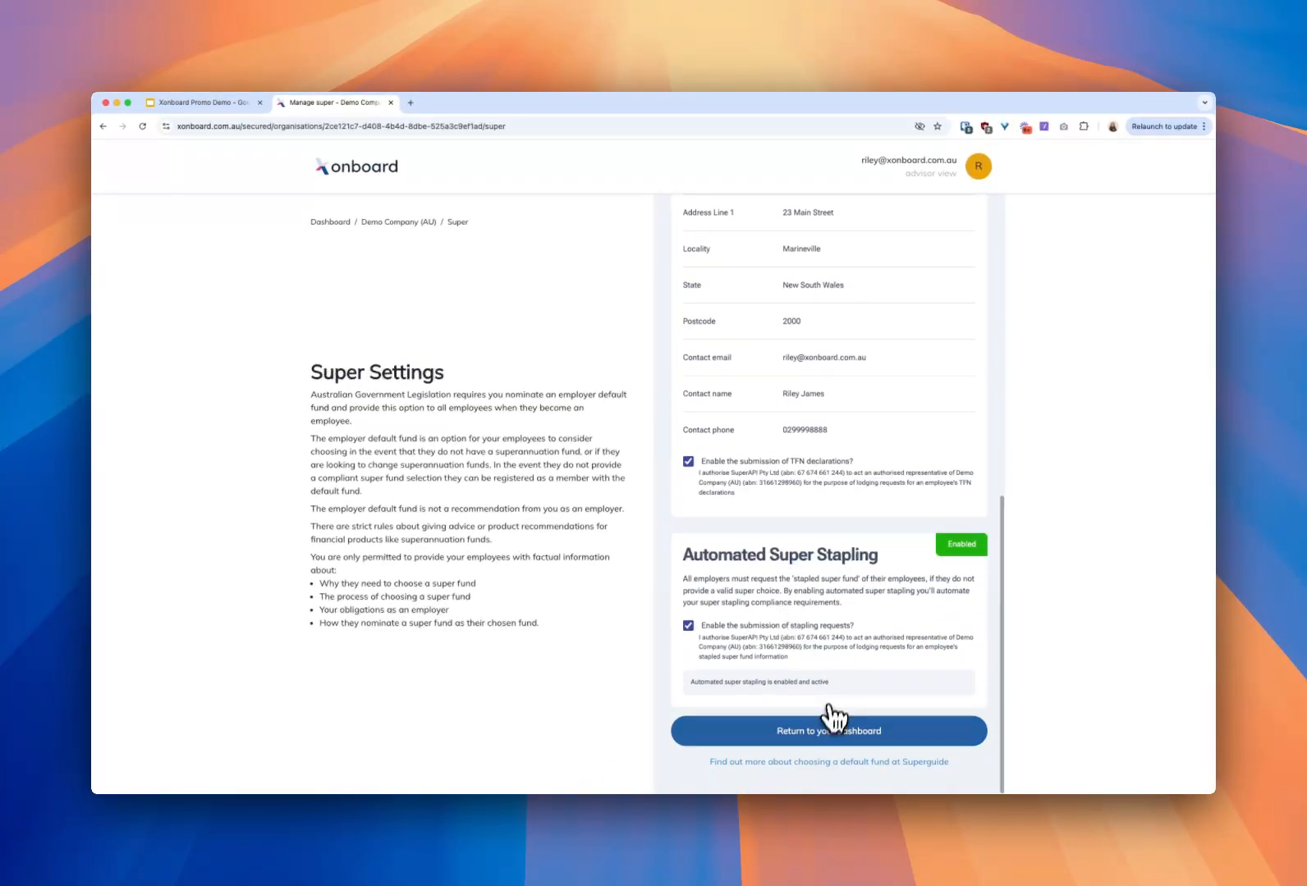
left_click(828, 731)
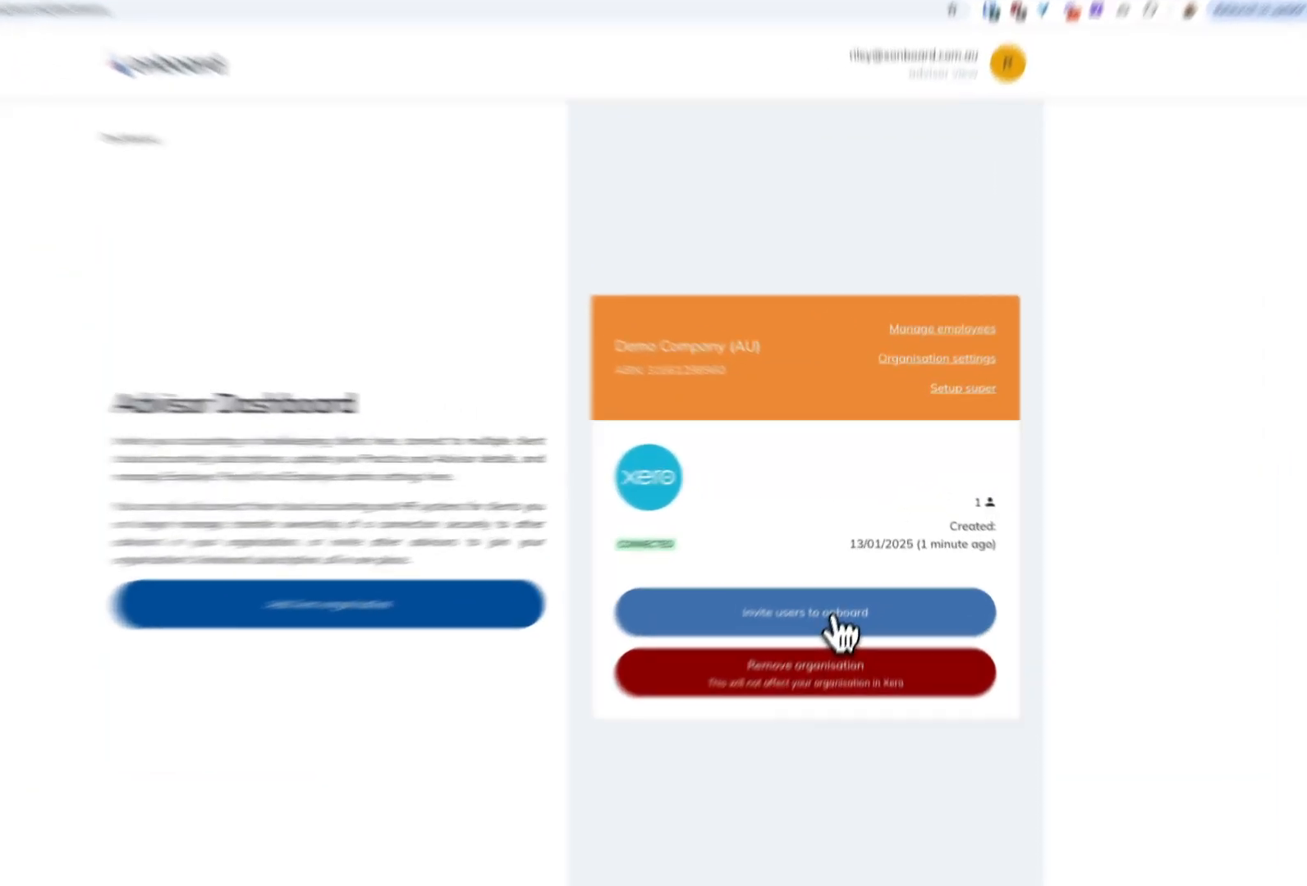
left_click(805, 612)
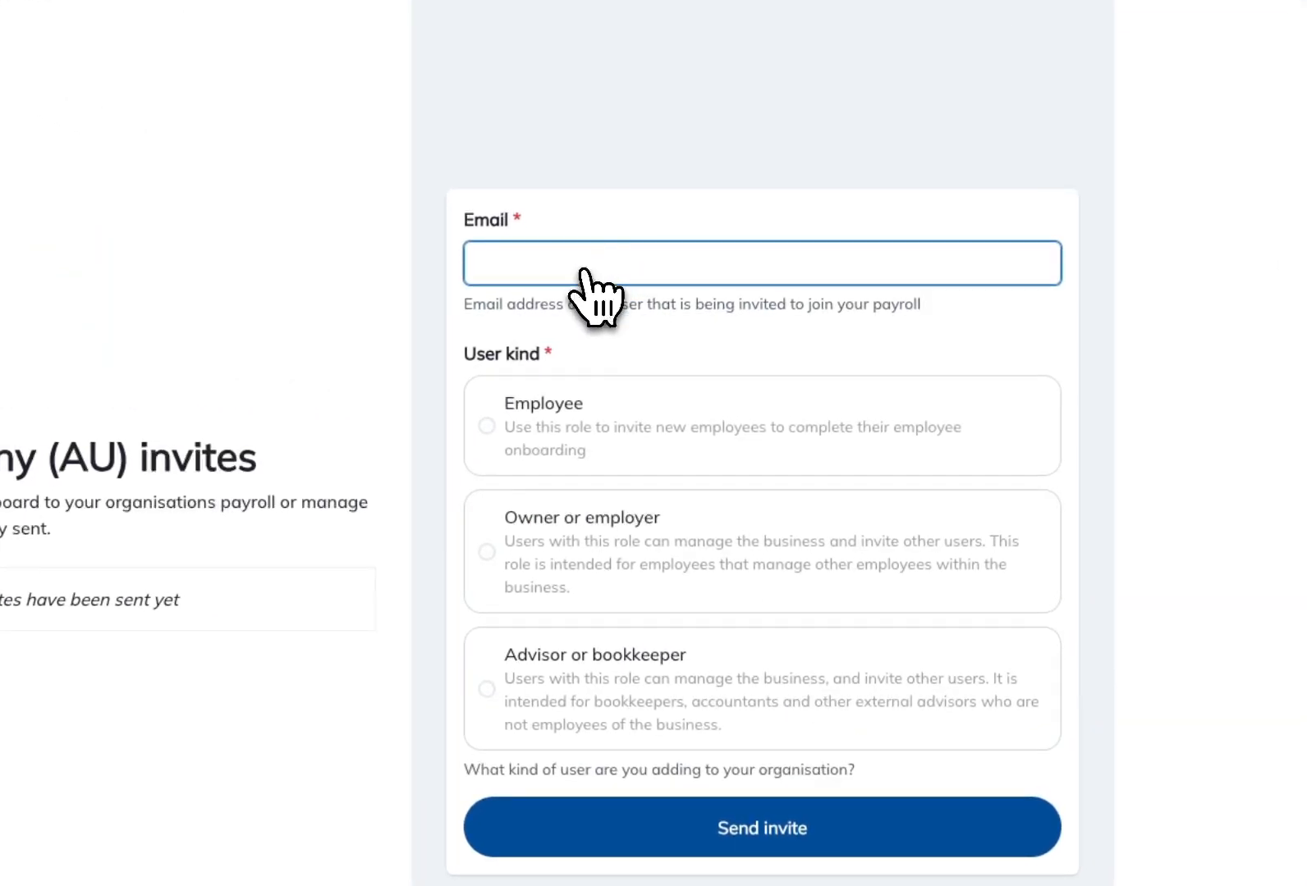
left_click(486, 425)
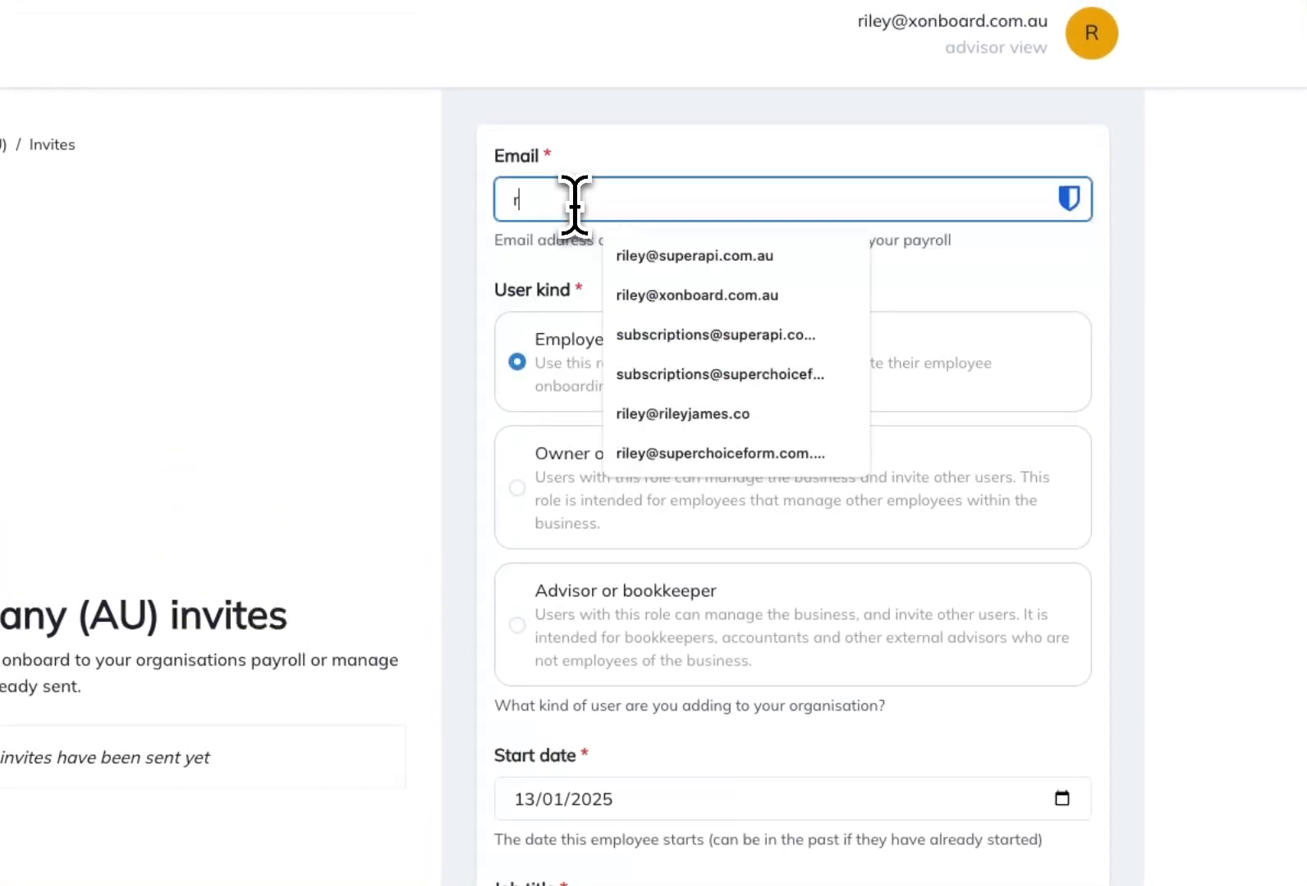
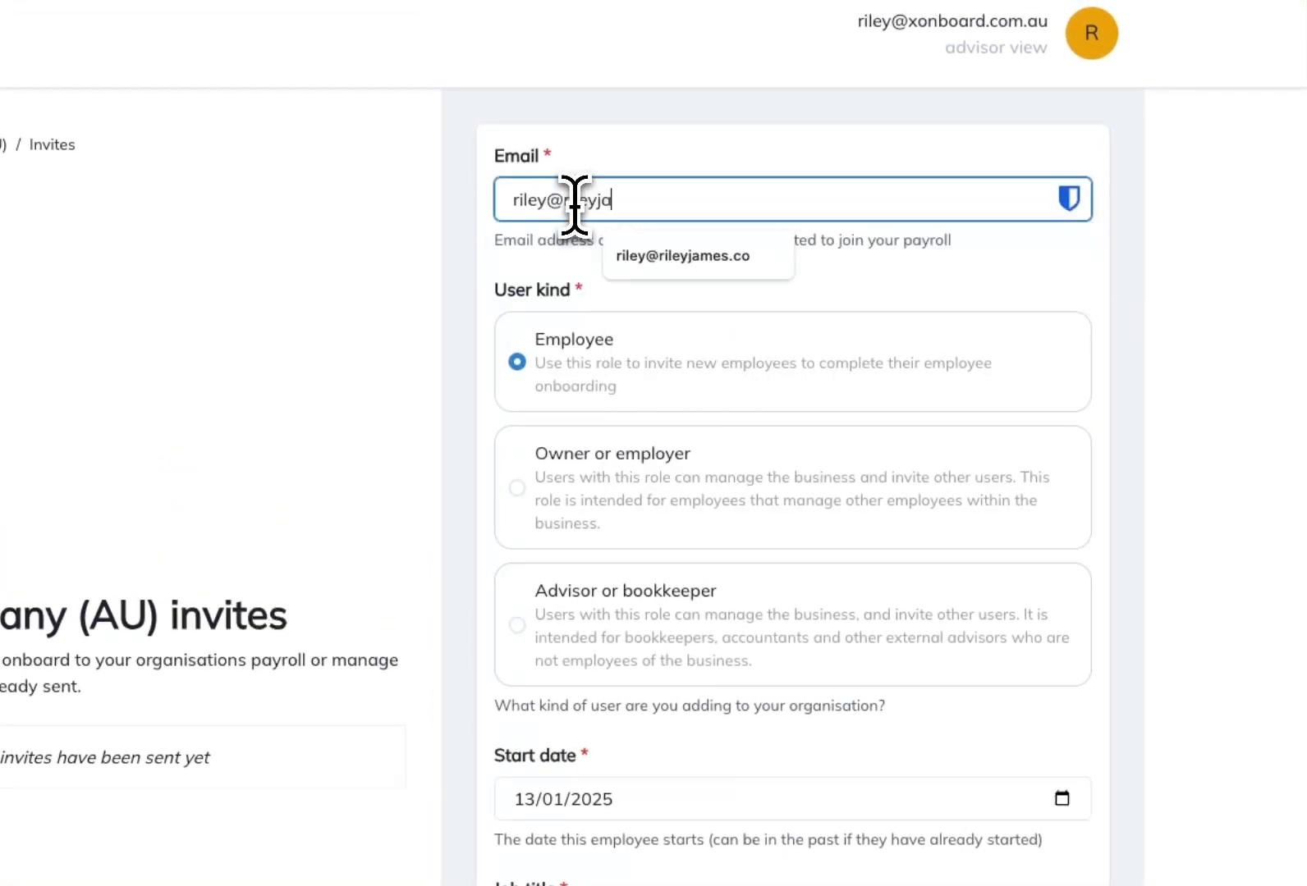
scroll("down", 3)
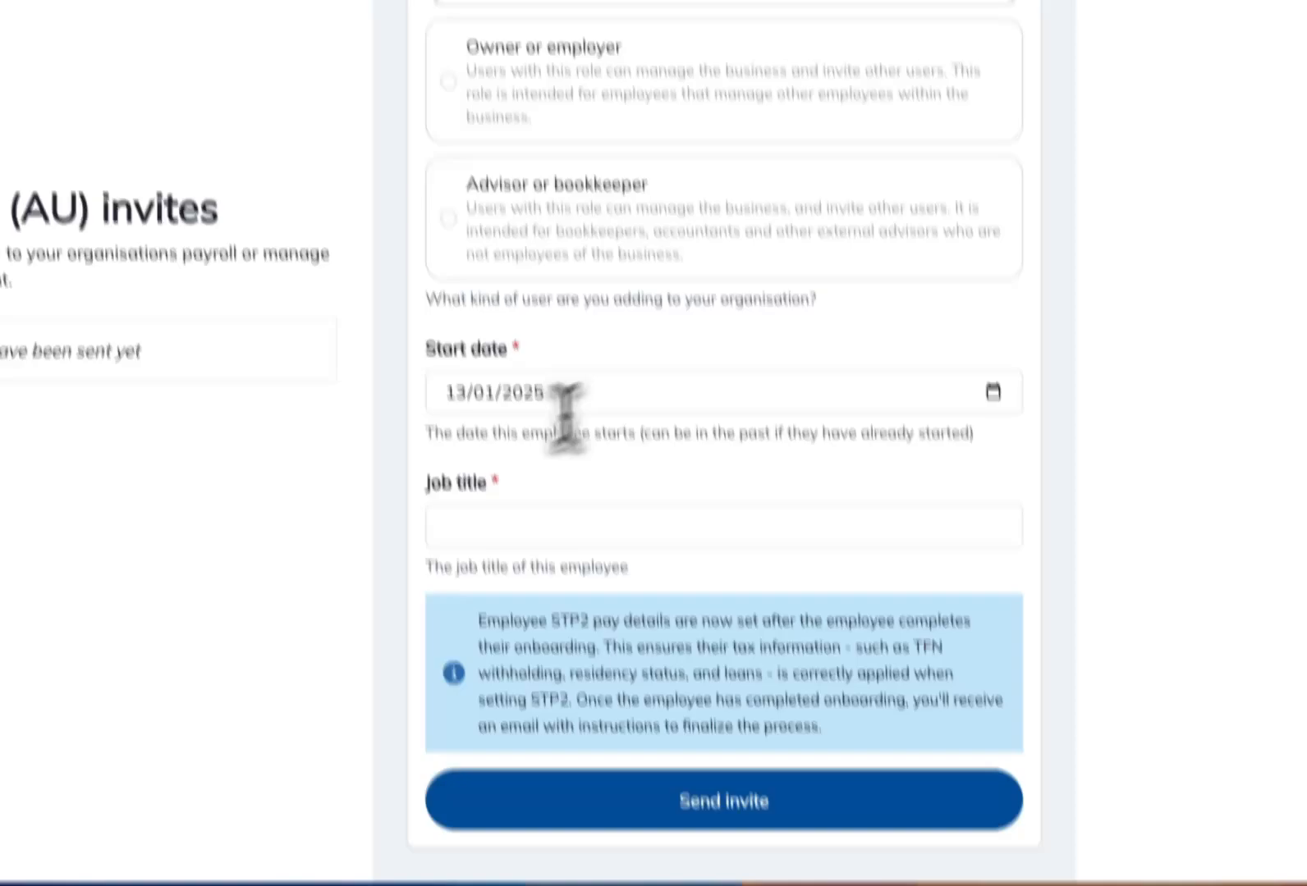
type("Developer")
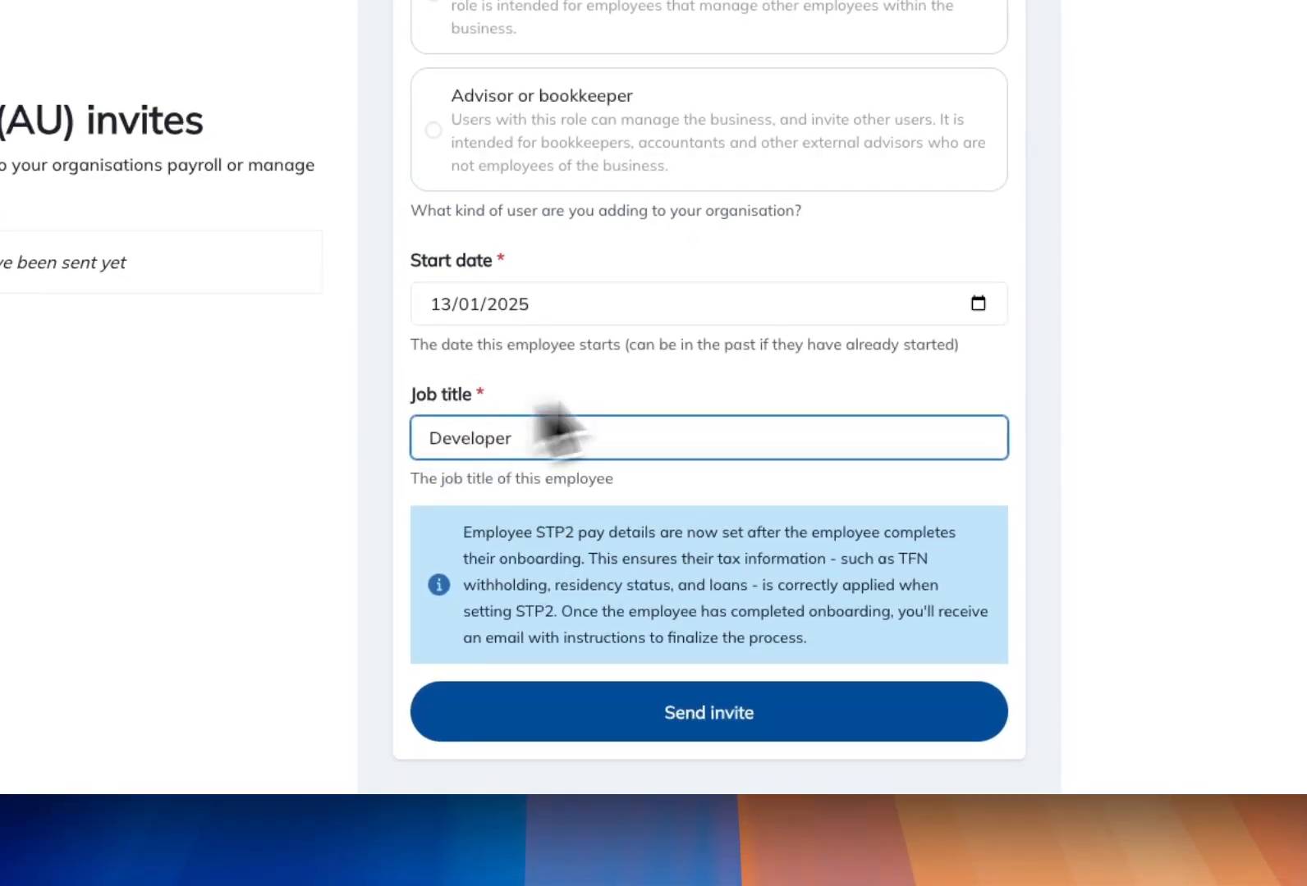
mouse_move(736, 591)
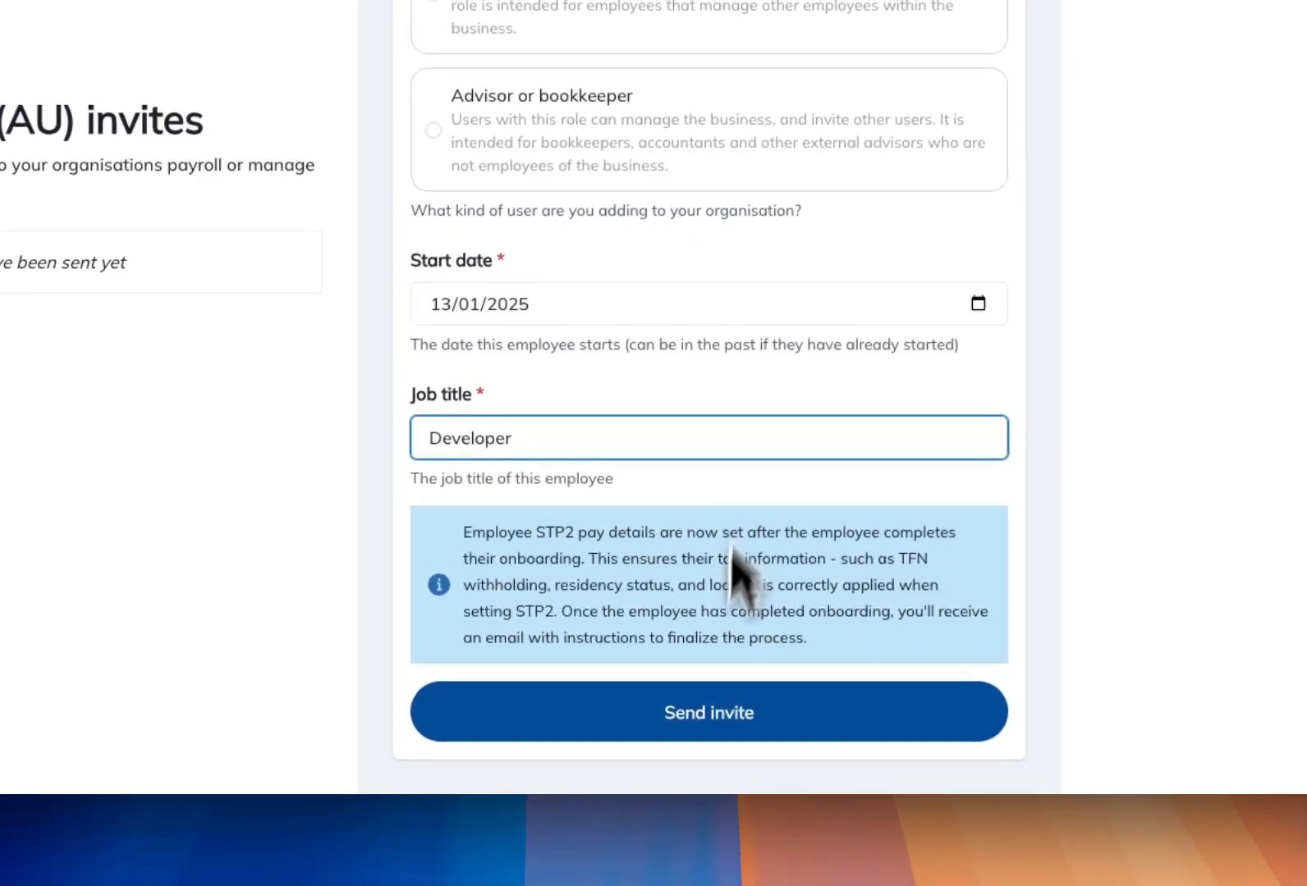
left_click(709, 712)
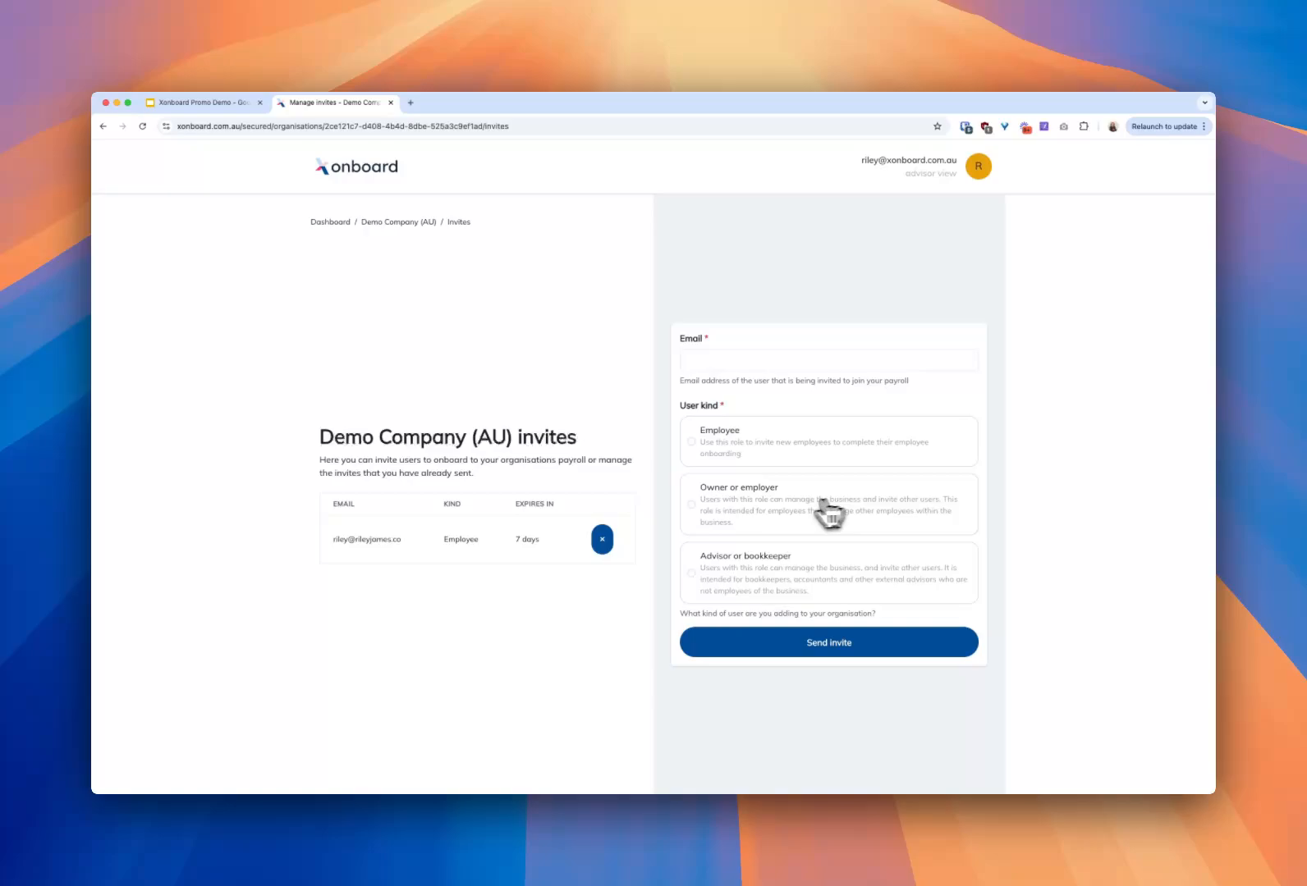
mouse_move(779, 515)
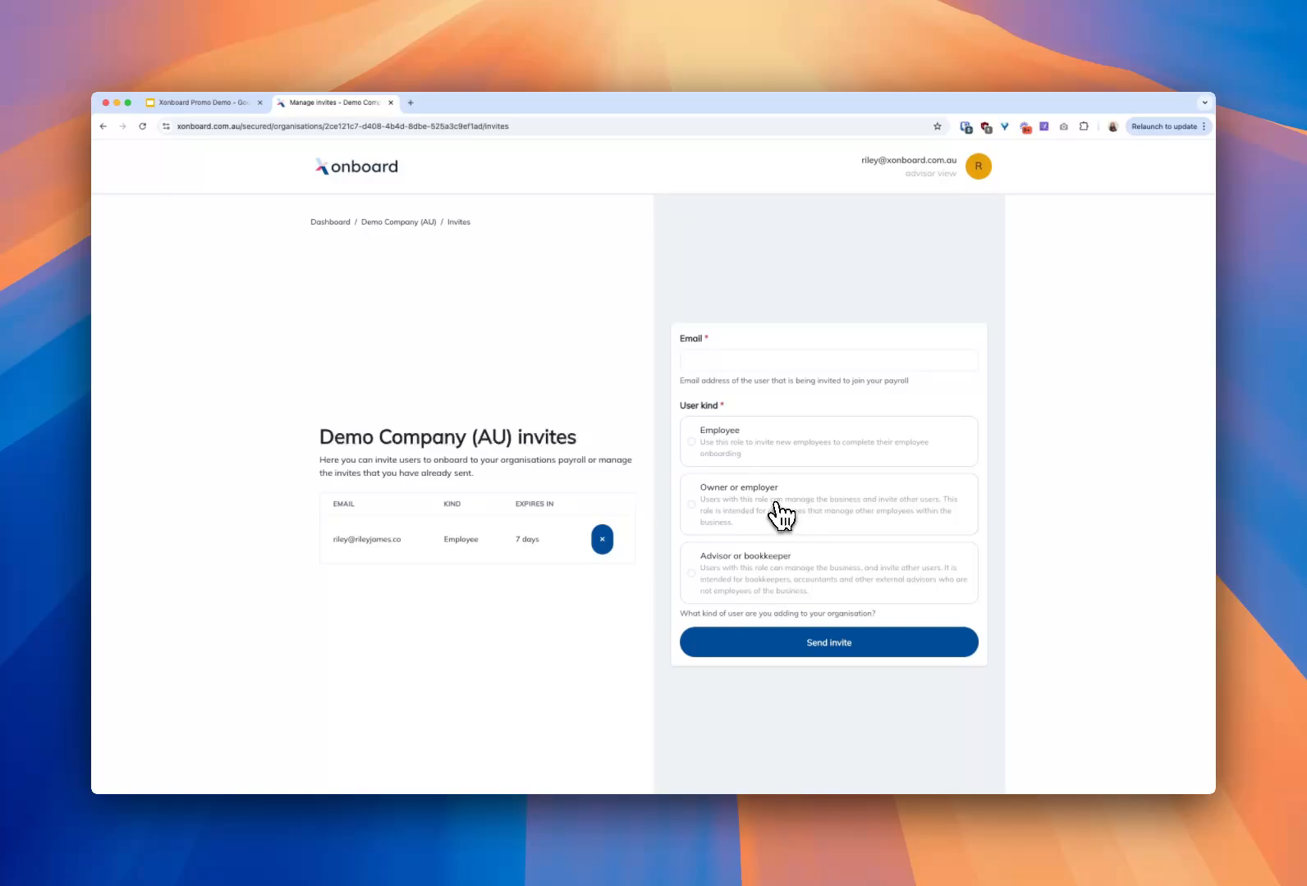
Send a second invite as Owner or employer to the employer's email.
left_click(827, 360)
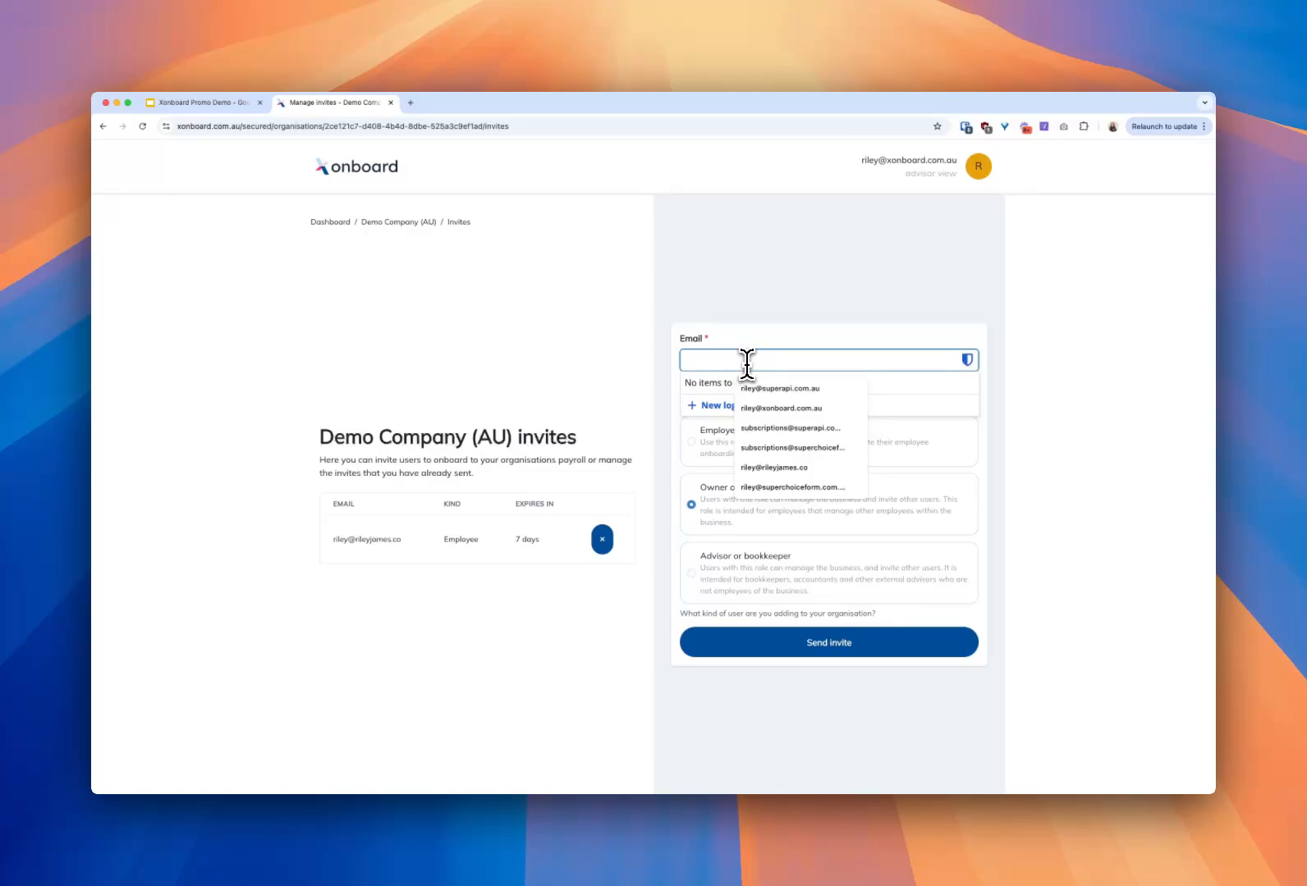
type("rileyjames.co")
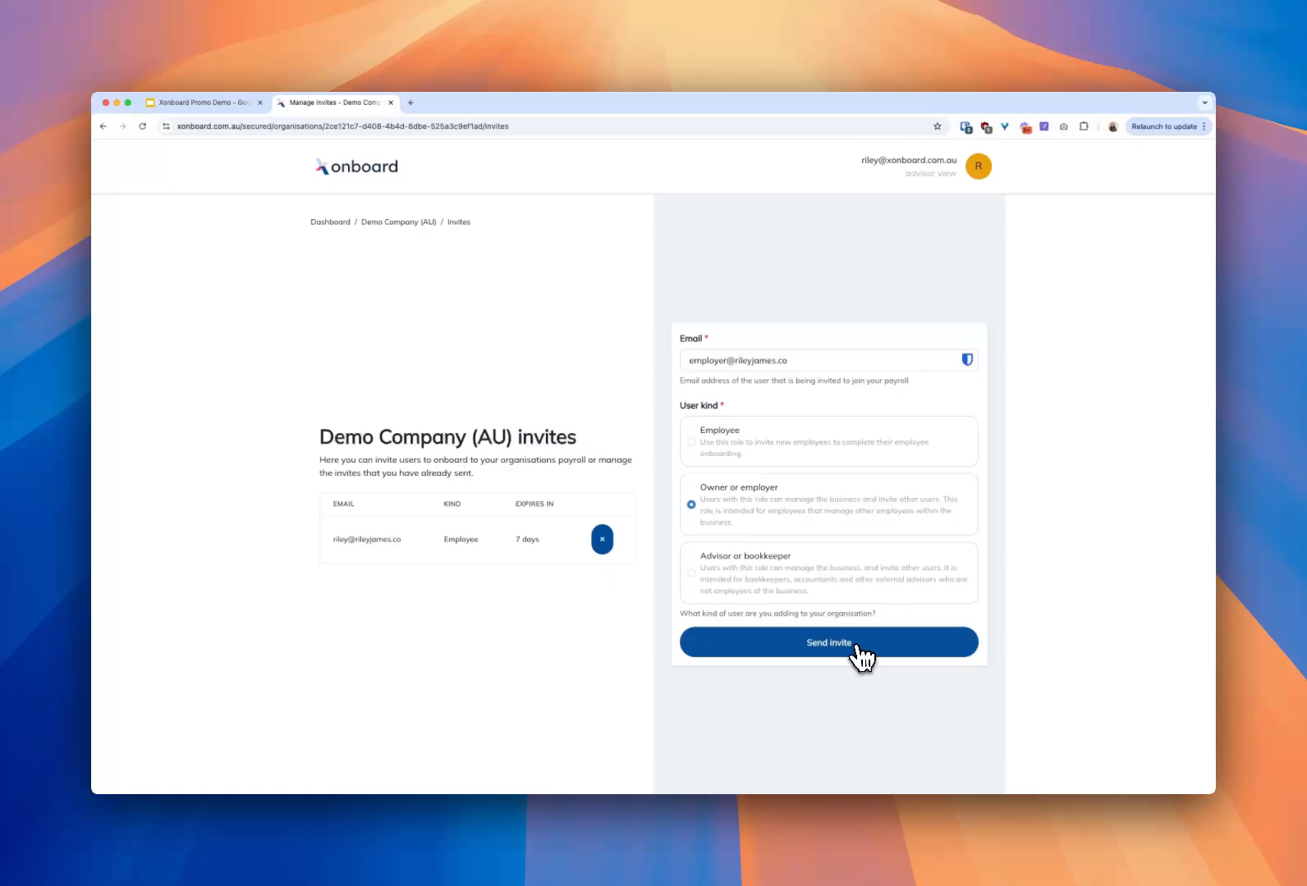
left_click(828, 642)
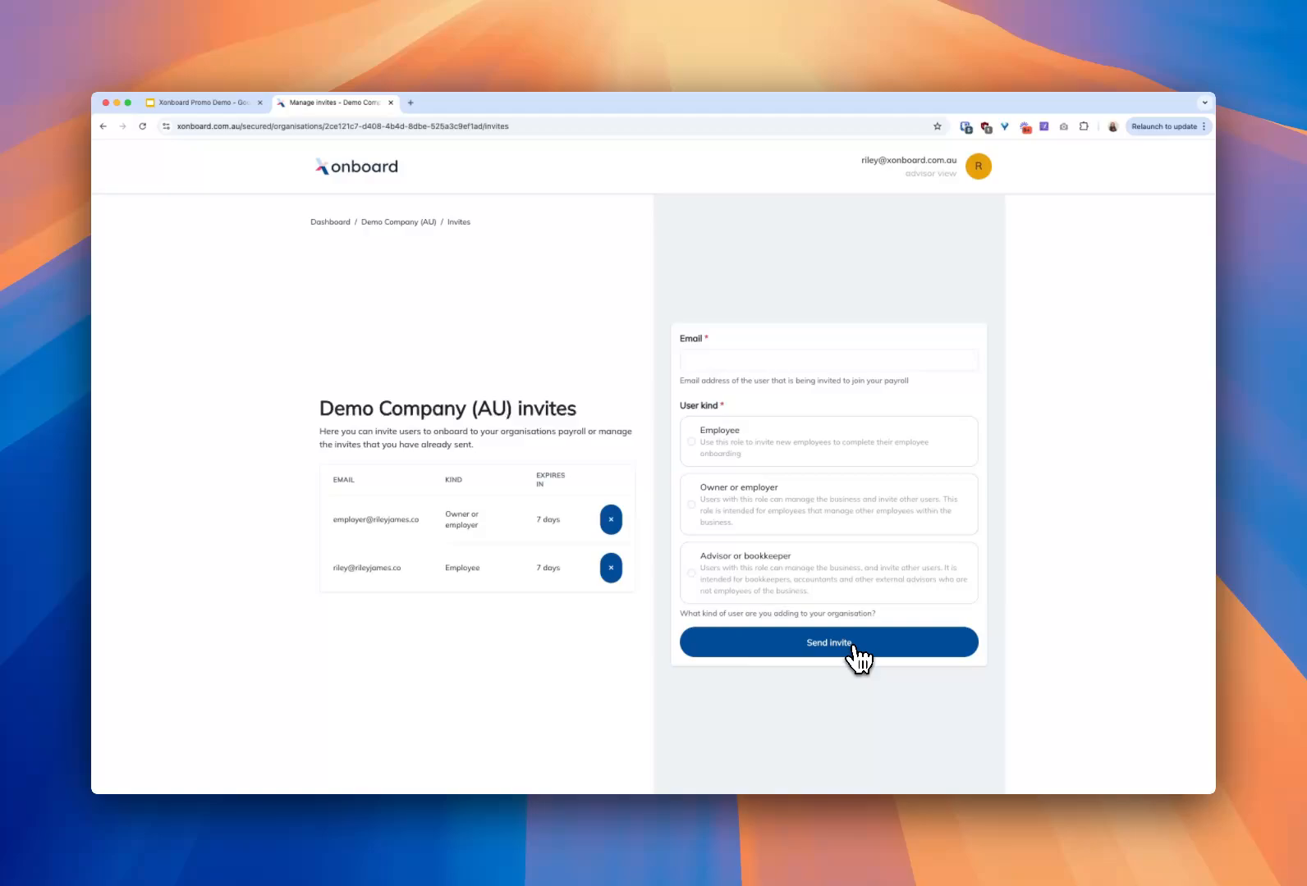
mouse_move(423, 266)
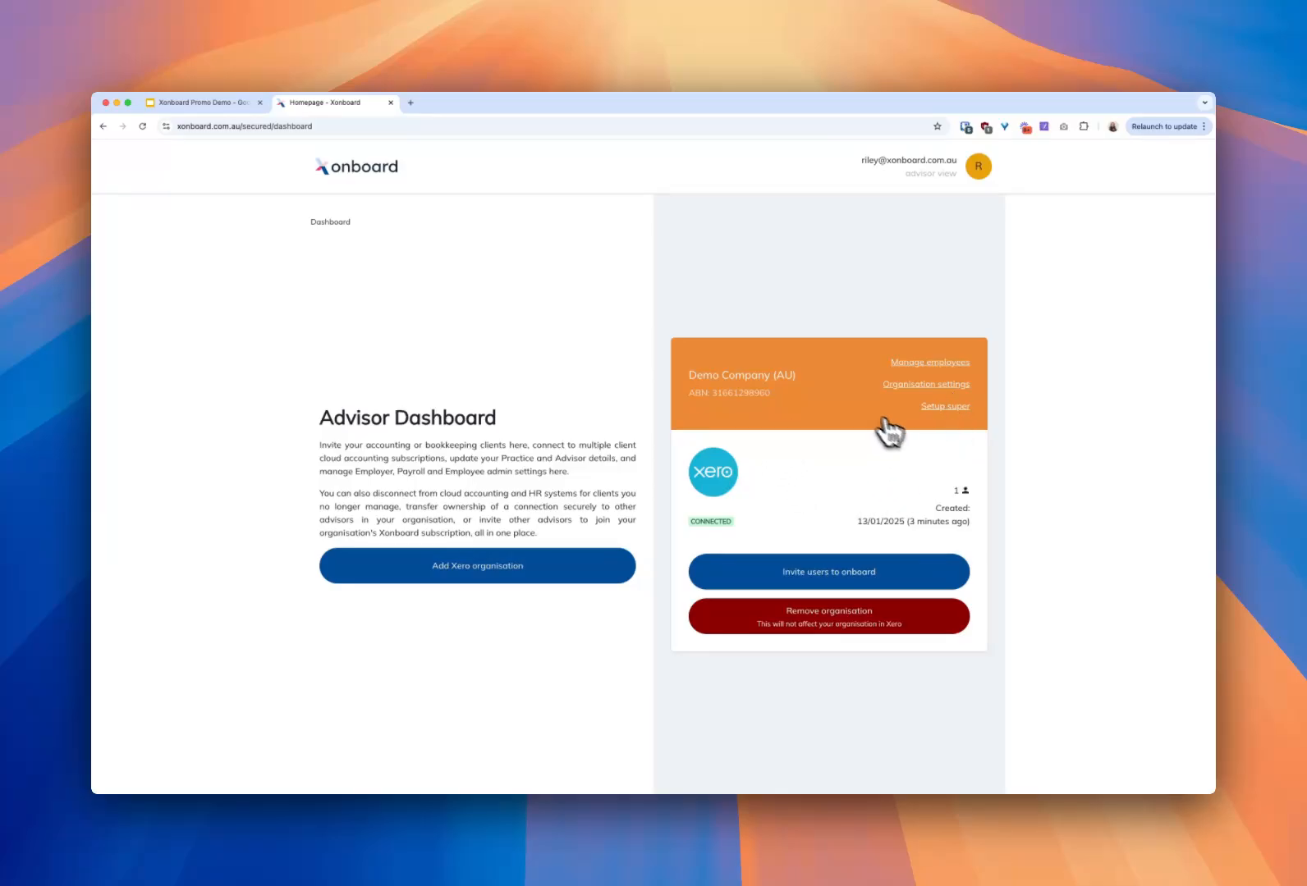
mouse_move(862, 493)
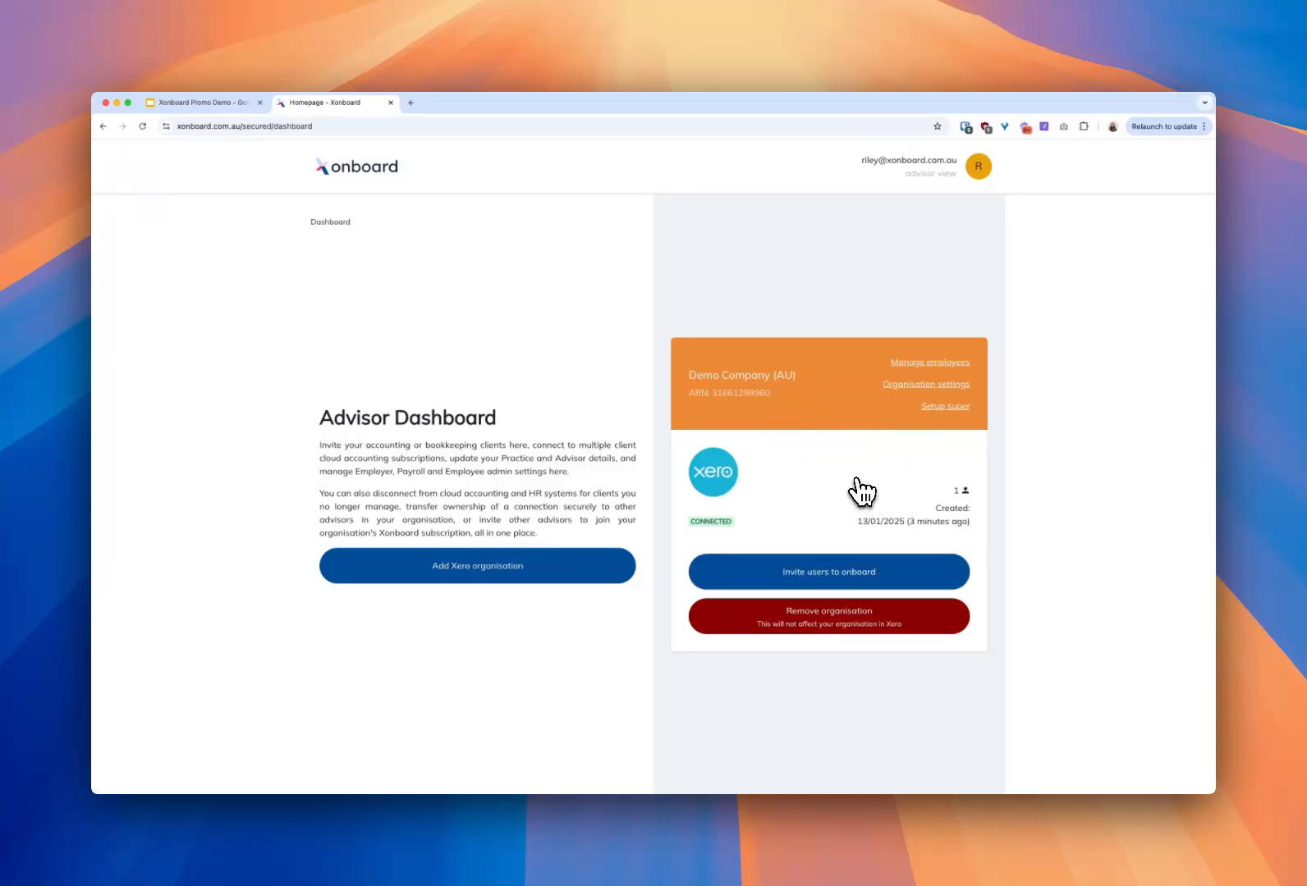
mouse_move(865, 487)
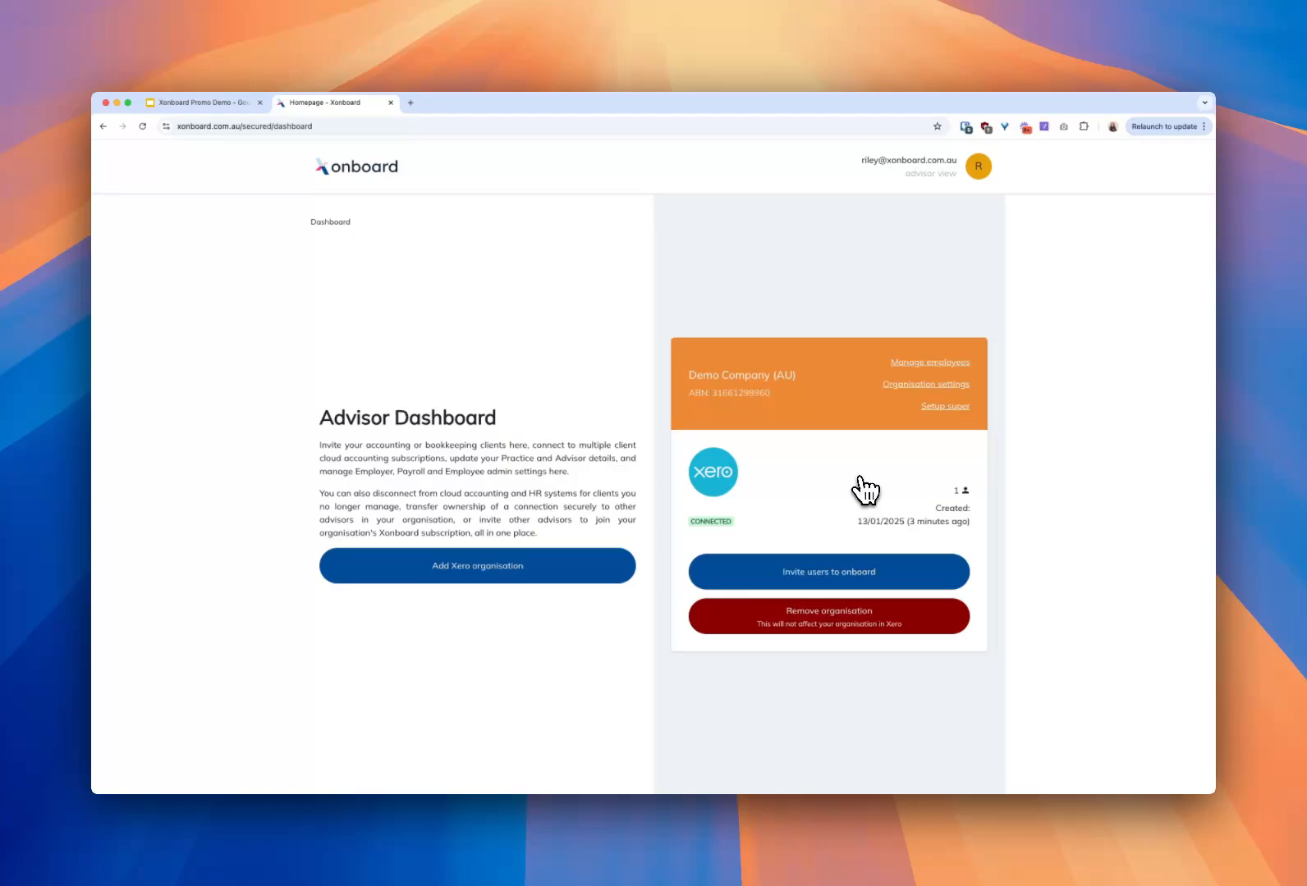